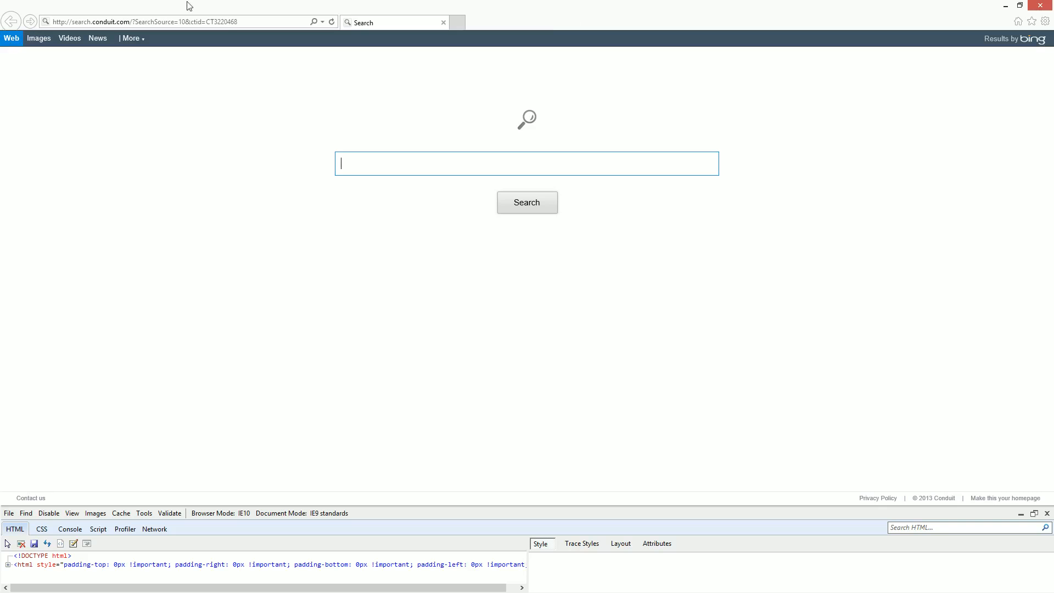
# Visit mineshaftersquared.com, follow the Don't Use IE link, then return to the IE Detected page.
pyautogui.click(168, 22)
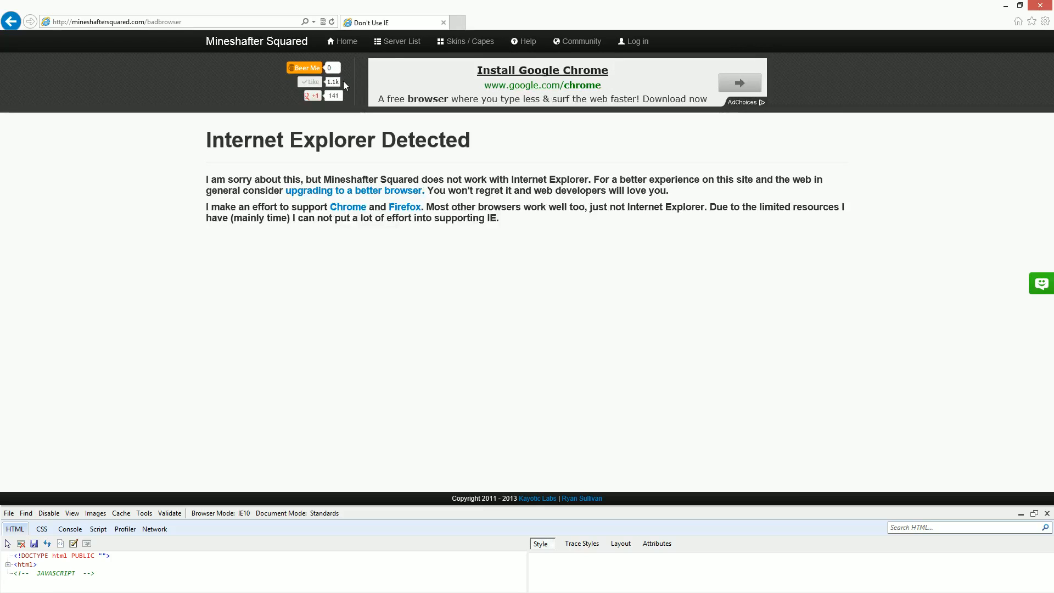
pyautogui.moveTo(303, 314)
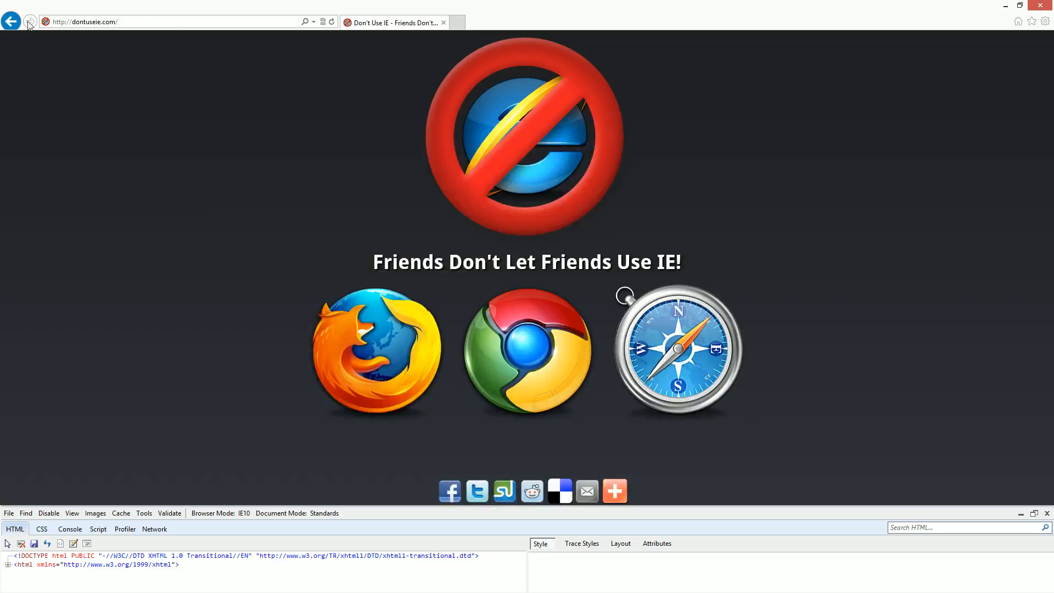
pyautogui.click(30, 21)
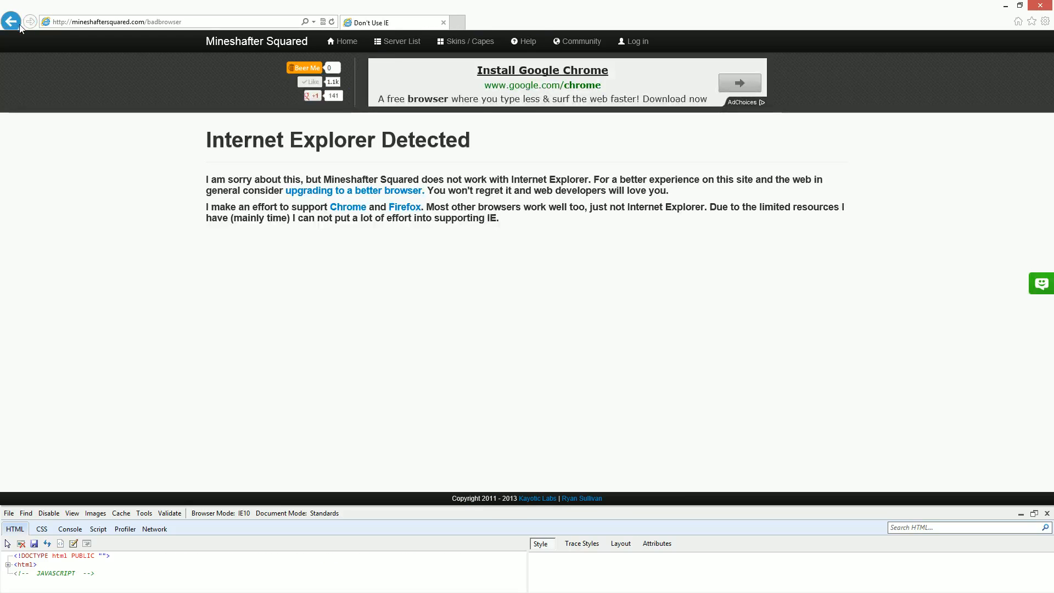
pyautogui.moveTo(96, 512)
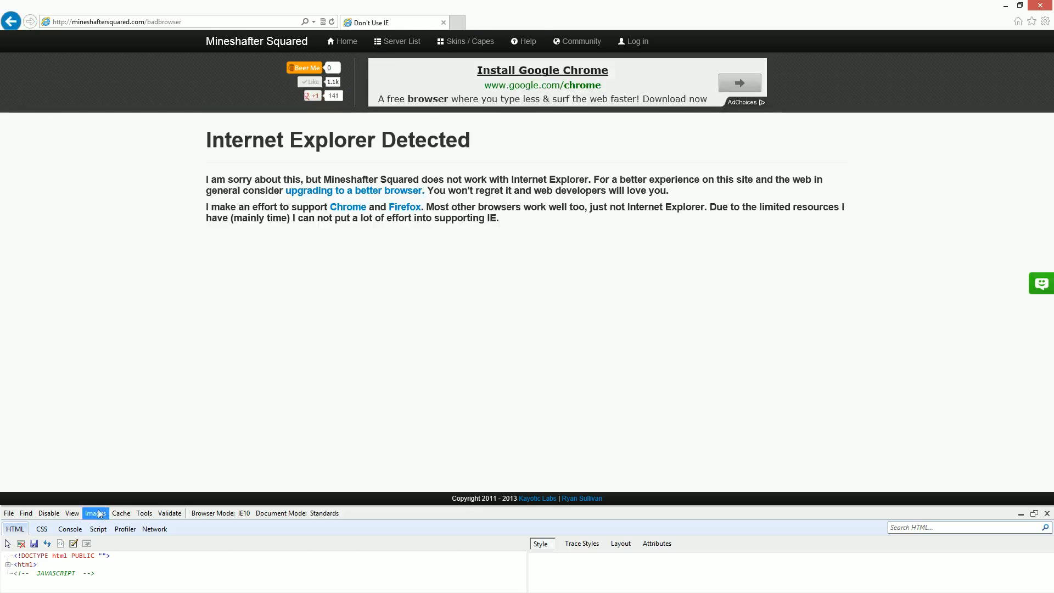
# Load the homepage via the Home link and scroll through its Announcements posts.
pyautogui.click(144, 512)
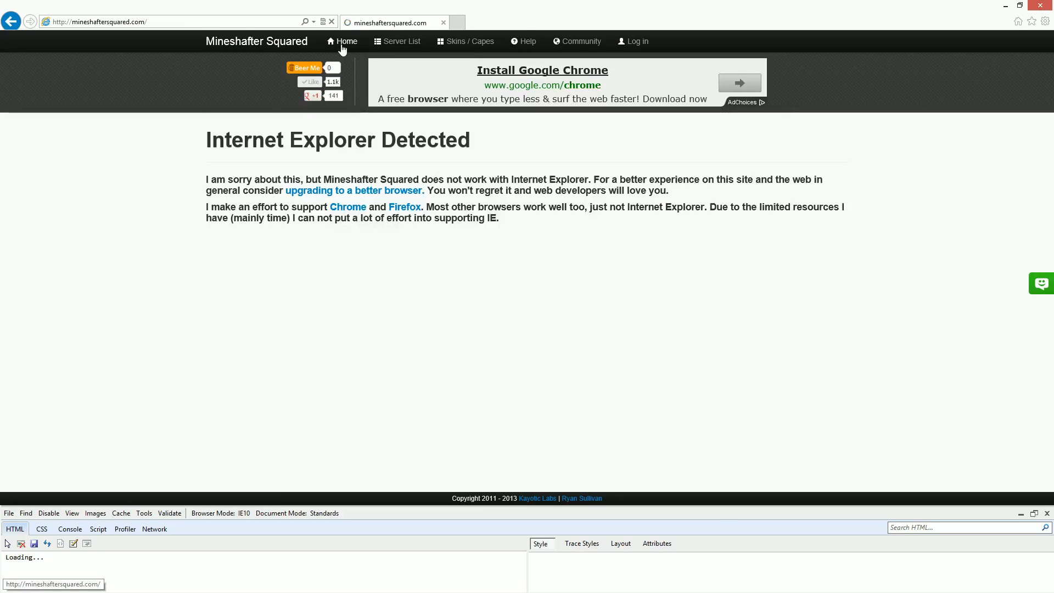
pyautogui.click(342, 41)
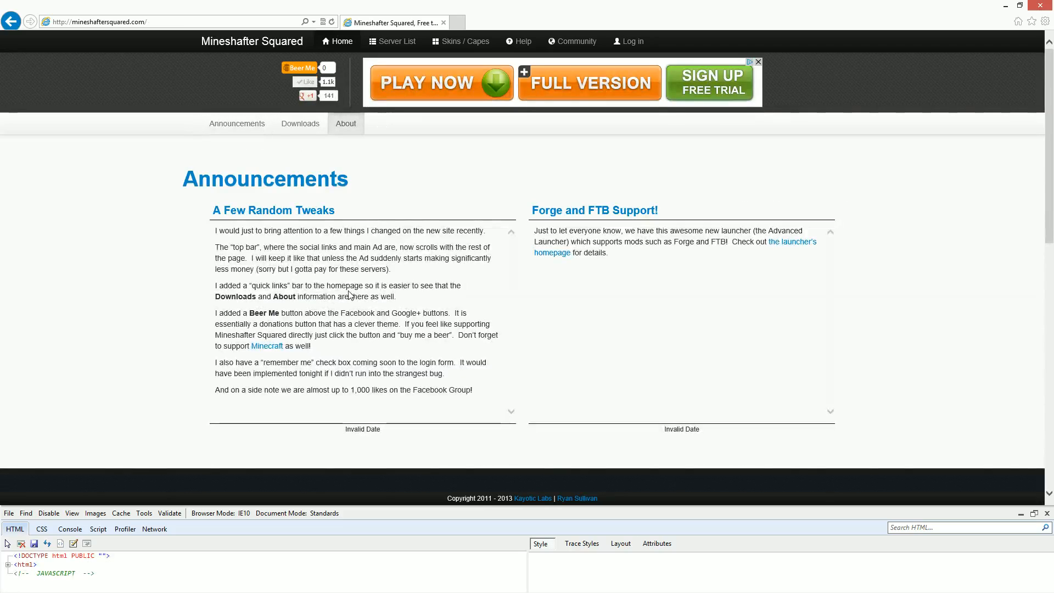
pyautogui.scroll(-3)
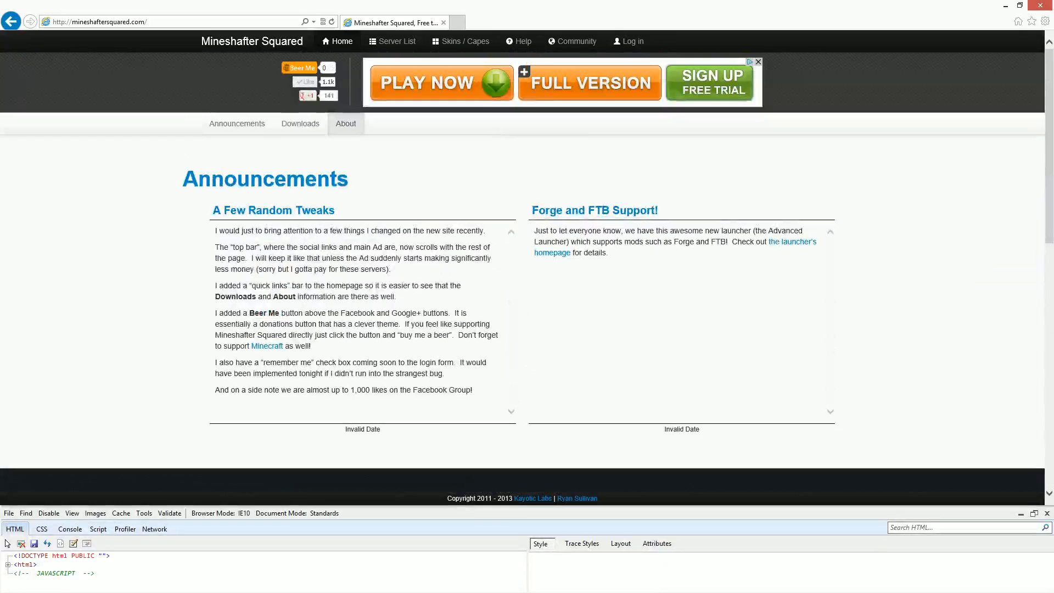
pyautogui.moveTo(376, 67)
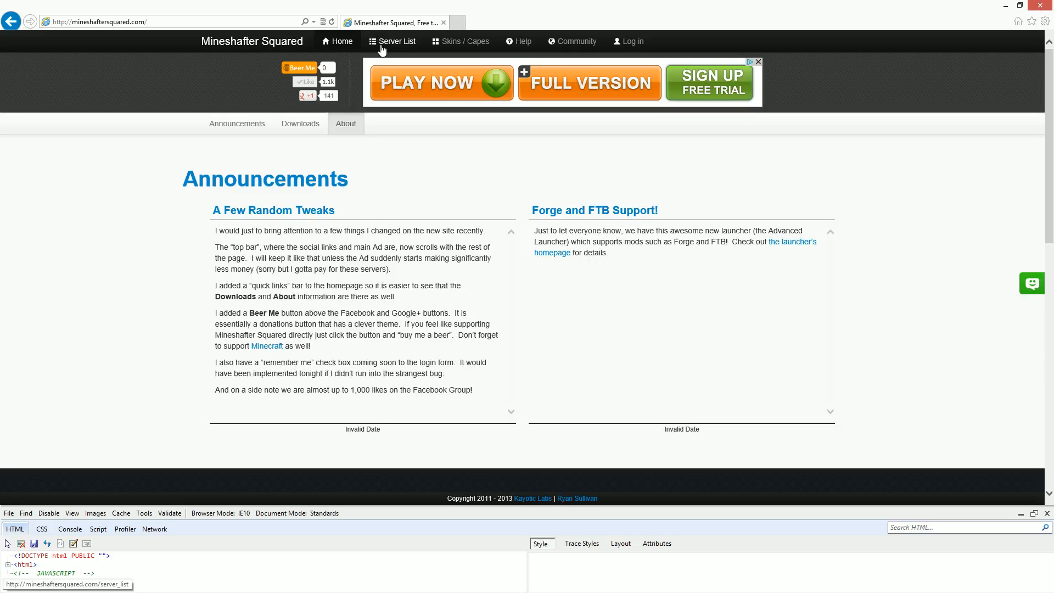
# Show the Server List with Emerald Craft Reloaded, KayotiCraft and Lunacraft.
pyautogui.click(392, 41)
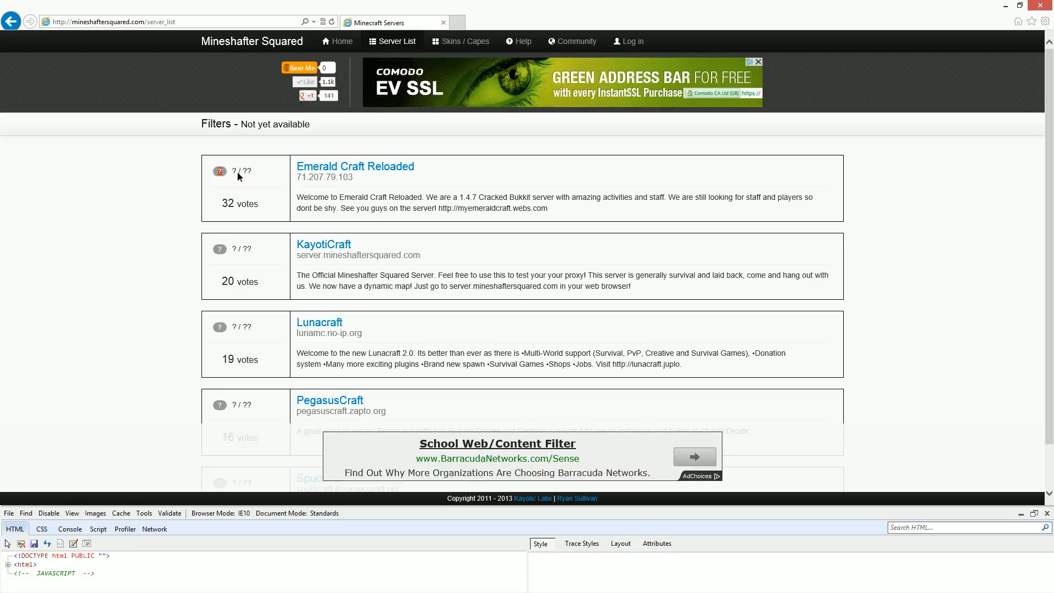
pyautogui.moveTo(253, 265)
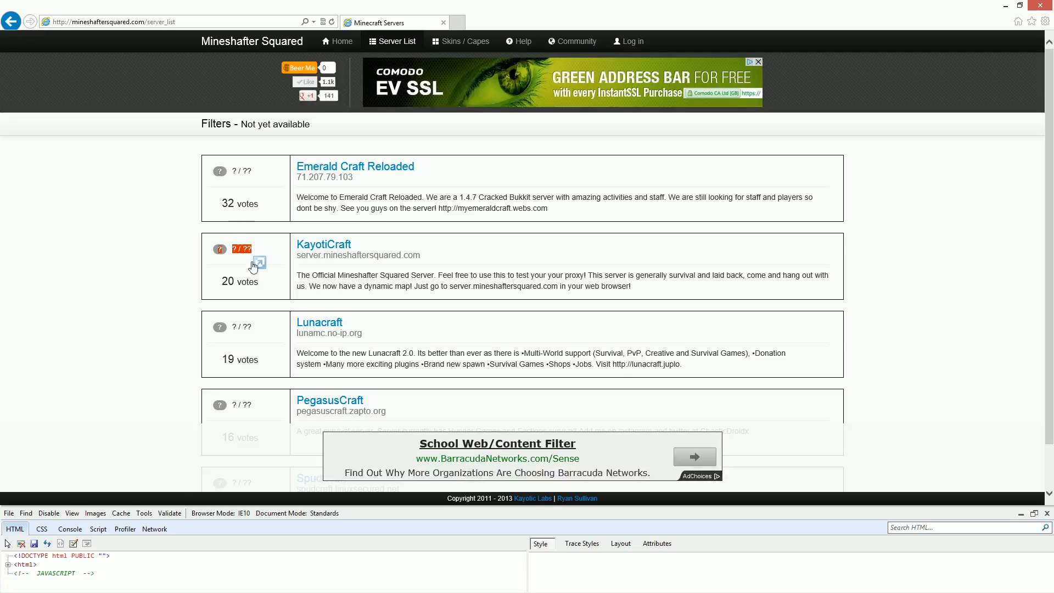
pyautogui.moveTo(292, 344)
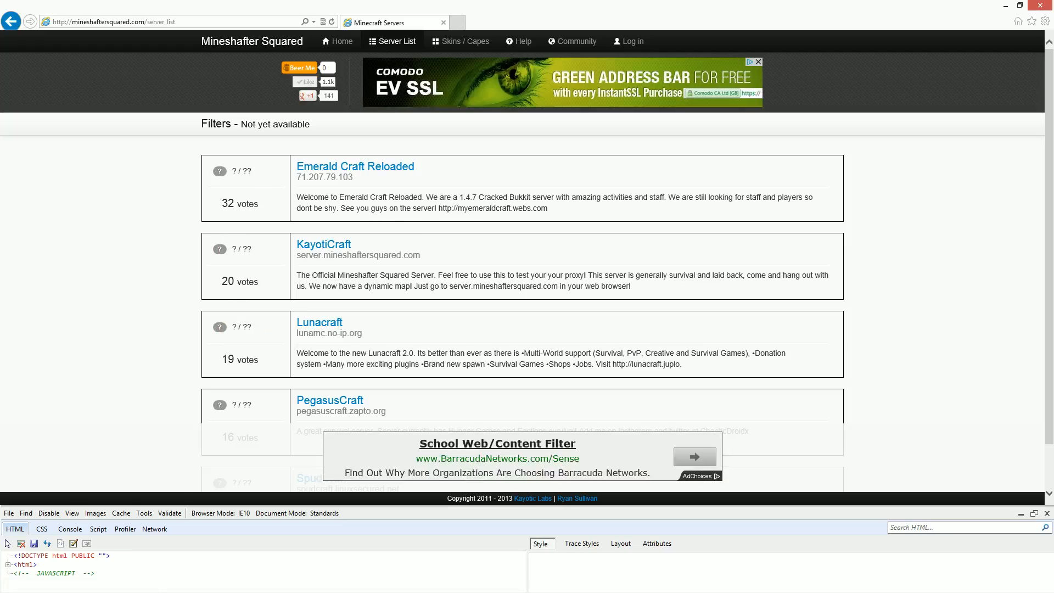
pyautogui.moveTo(323, 244)
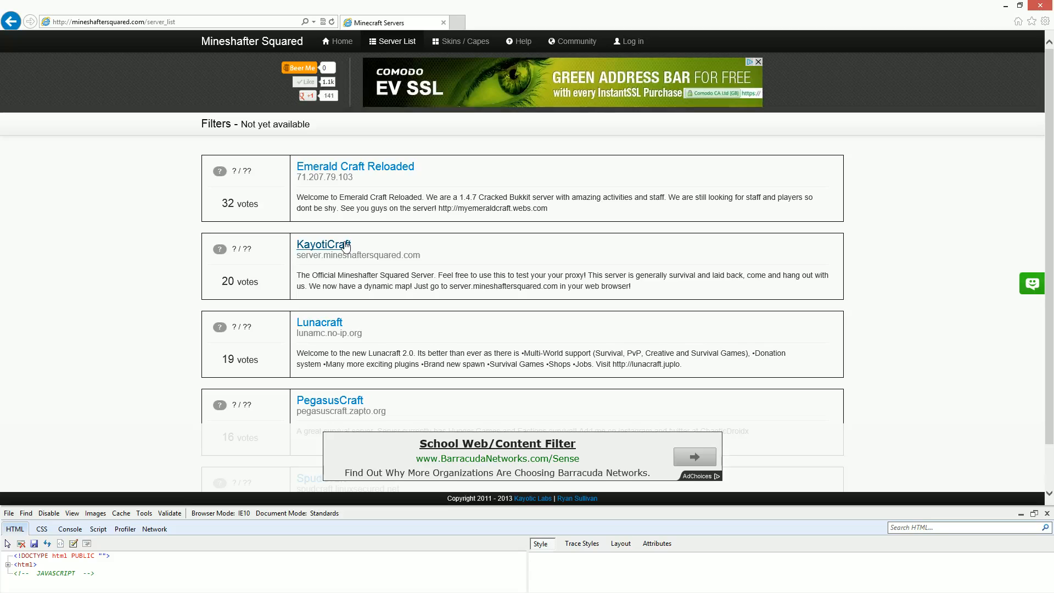
pyautogui.moveTo(303, 10)
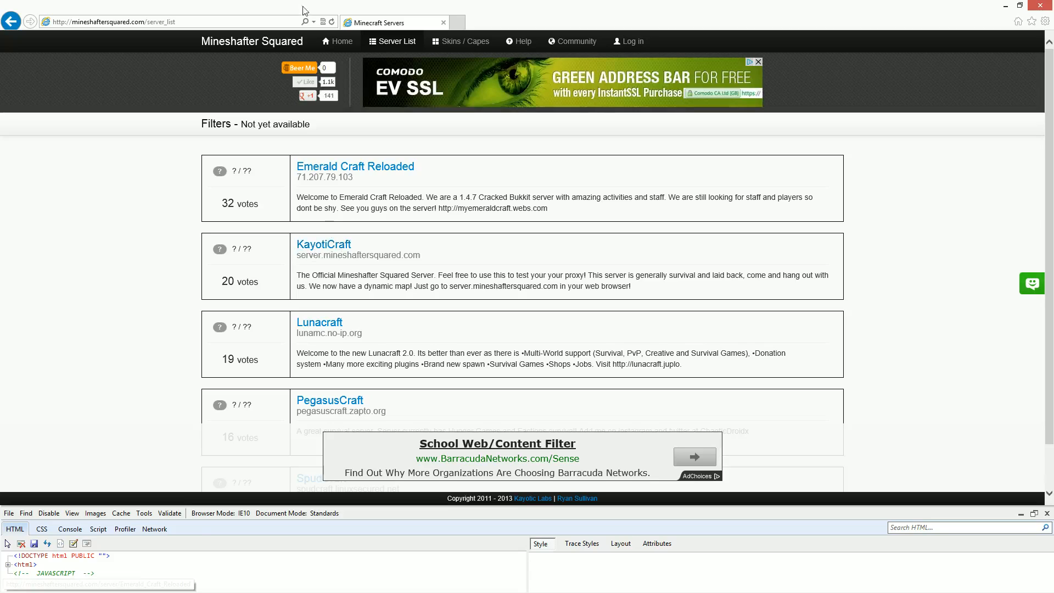
pyautogui.moveTo(465, 41)
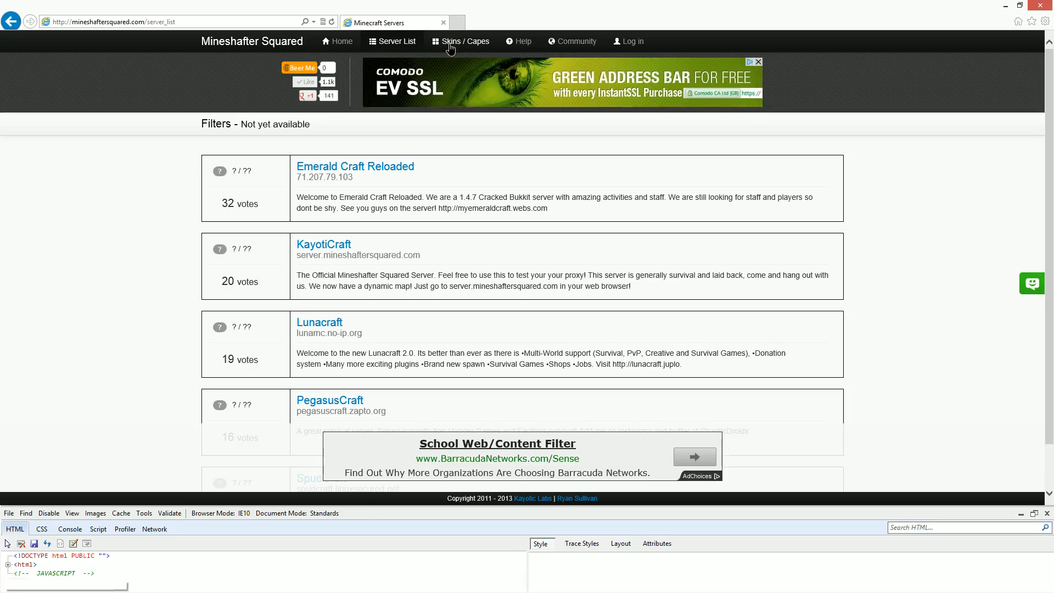
# Show the Skins / Capes gallery, then reveal the Browser Mode emulation choices in the F12 tools.
pyautogui.click(464, 40)
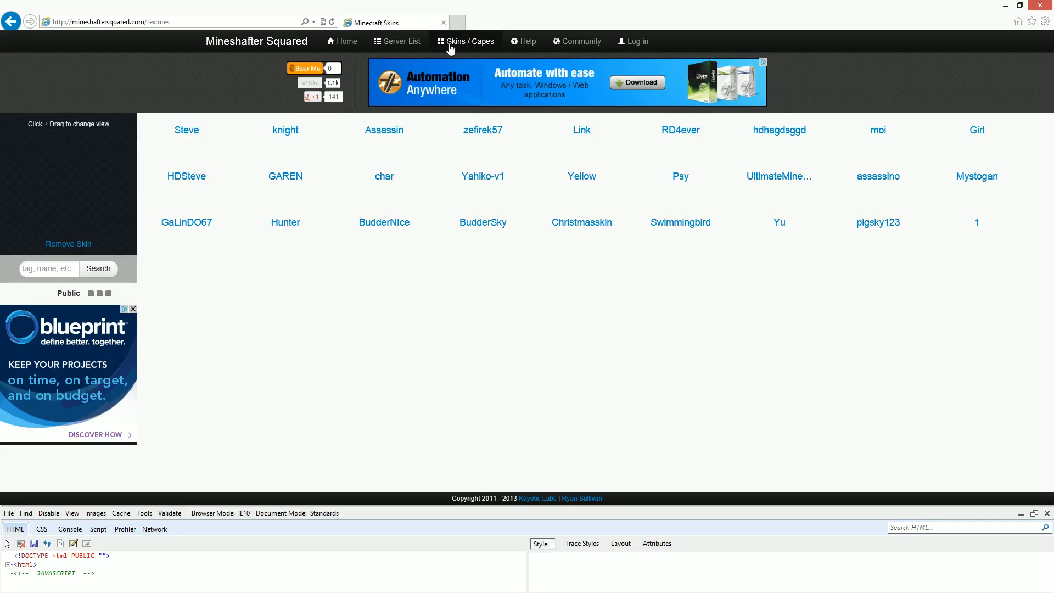
pyautogui.moveTo(623, 478)
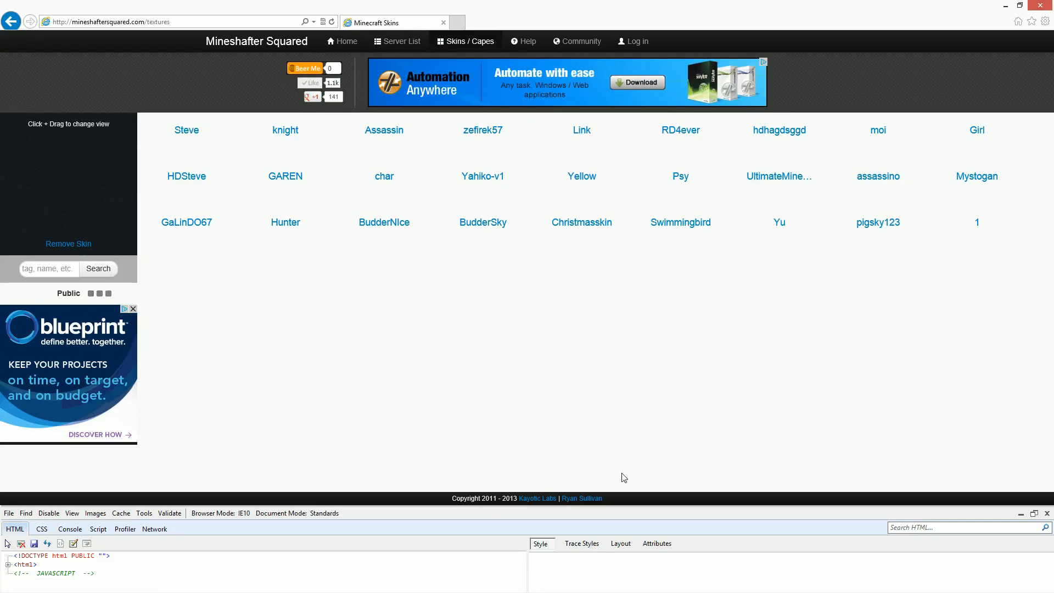
pyautogui.moveTo(191, 519)
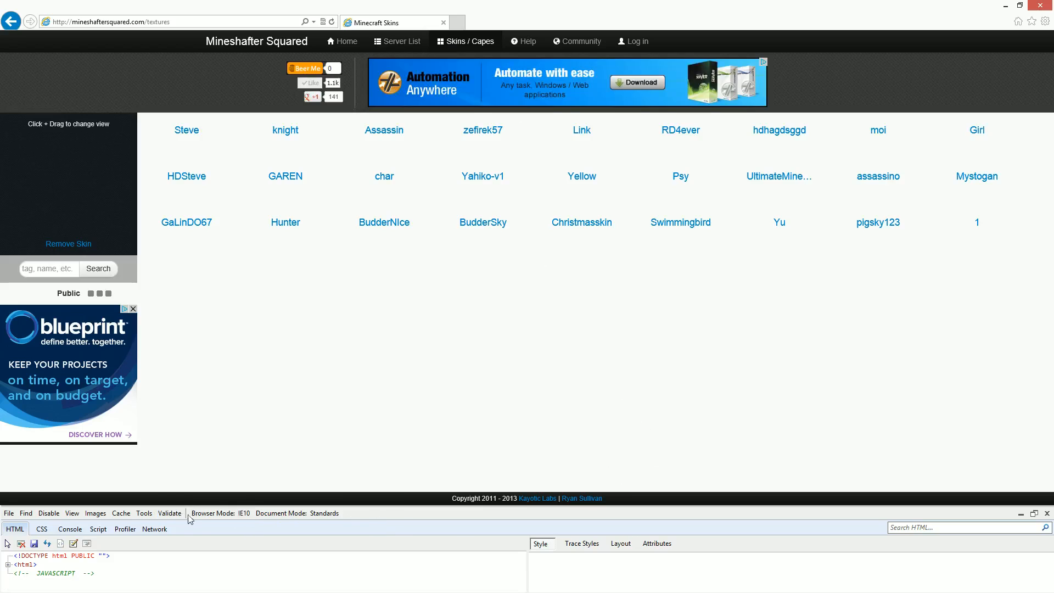
pyautogui.click(220, 512)
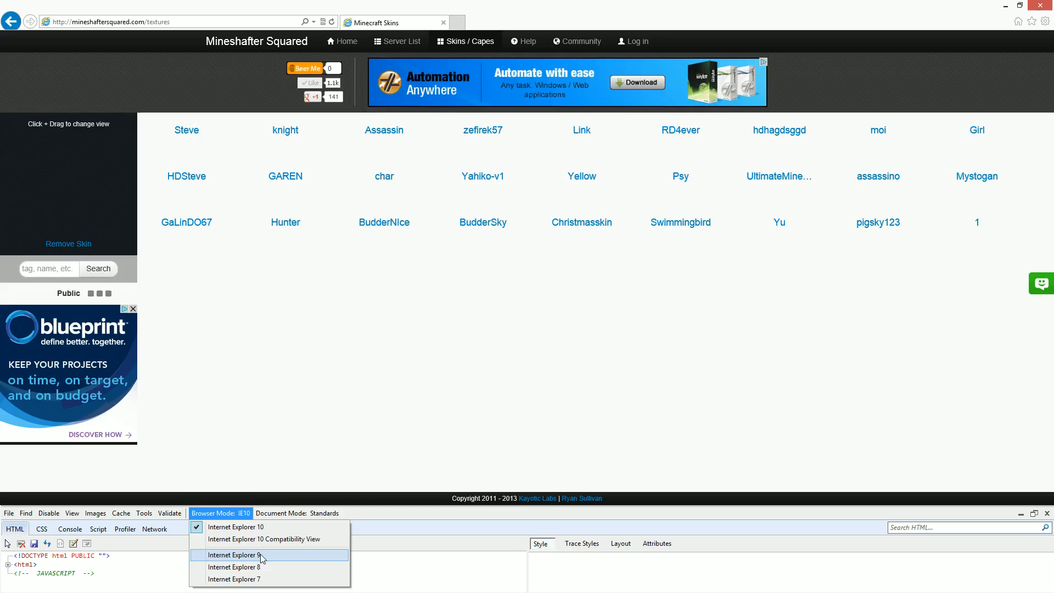
pyautogui.moveTo(267, 557)
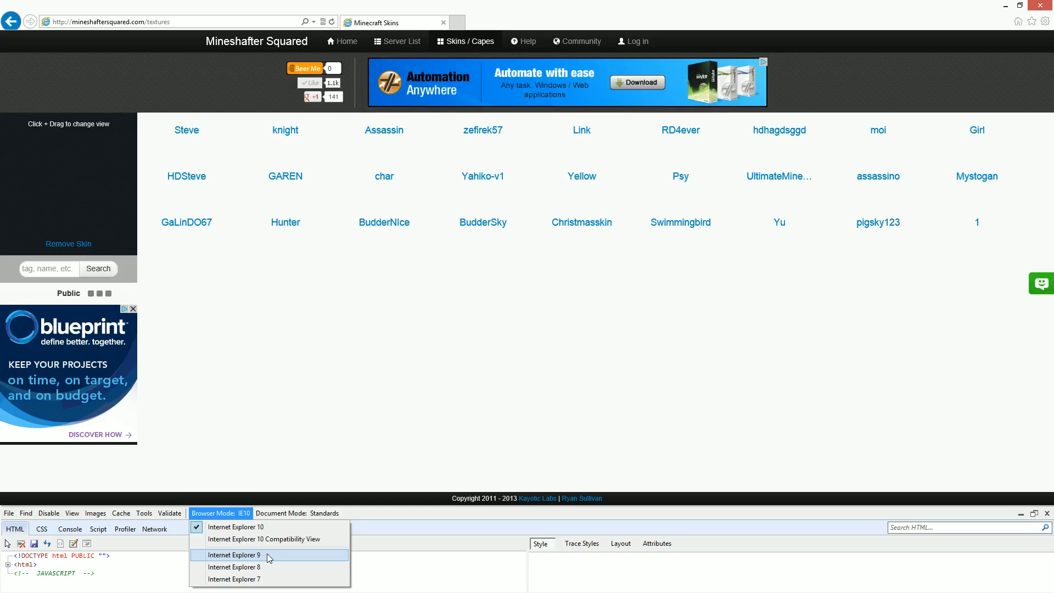
# Emulate Internet Explorer 9 and load the homepage, which shows only its header.
pyautogui.click(233, 554)
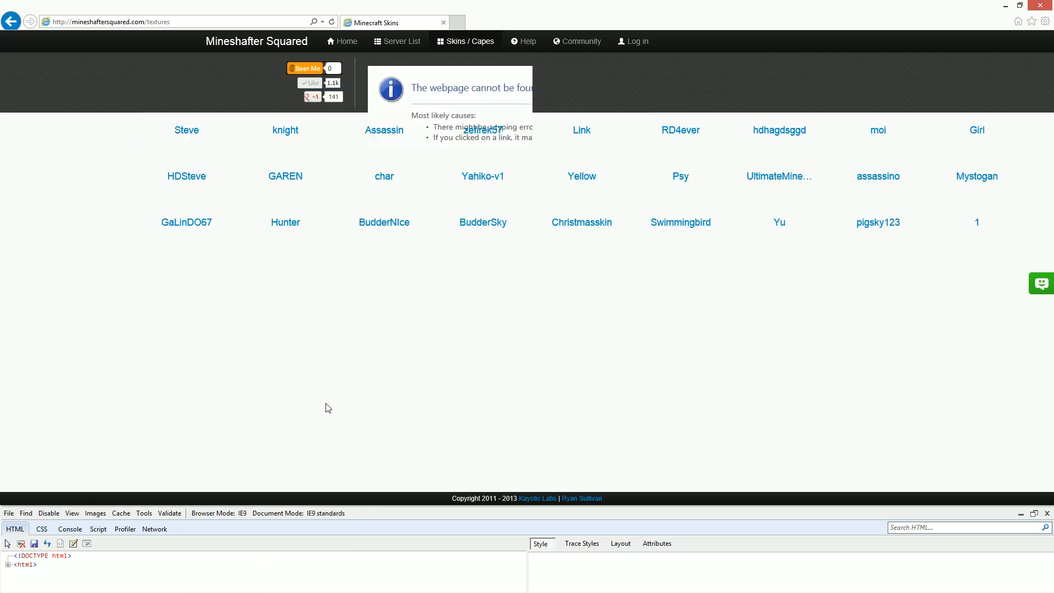
pyautogui.click(400, 40)
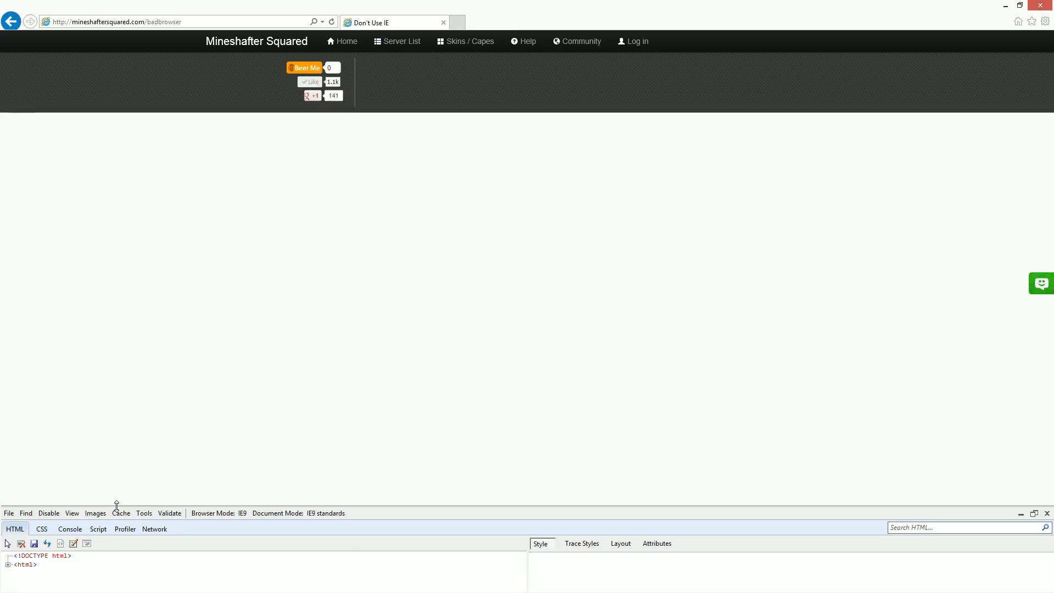
pyautogui.click(144, 513)
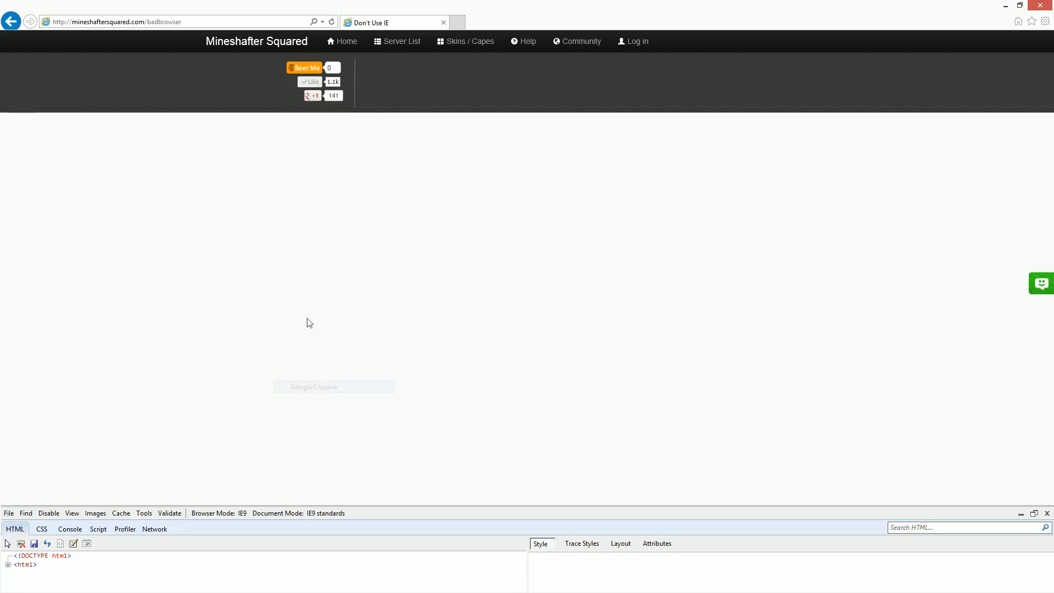
pyautogui.click(396, 40)
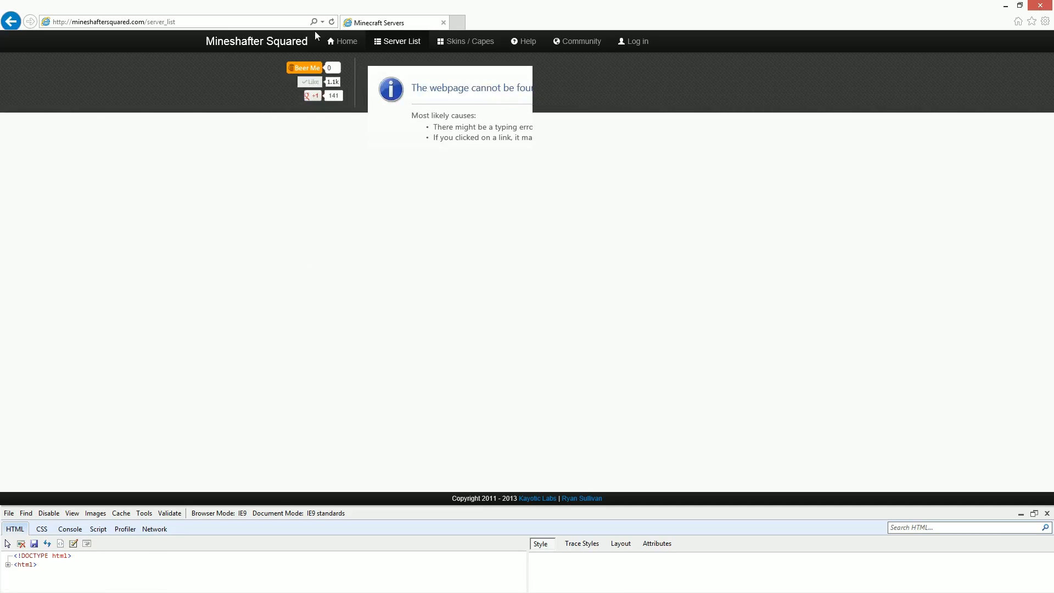
pyautogui.click(341, 41)
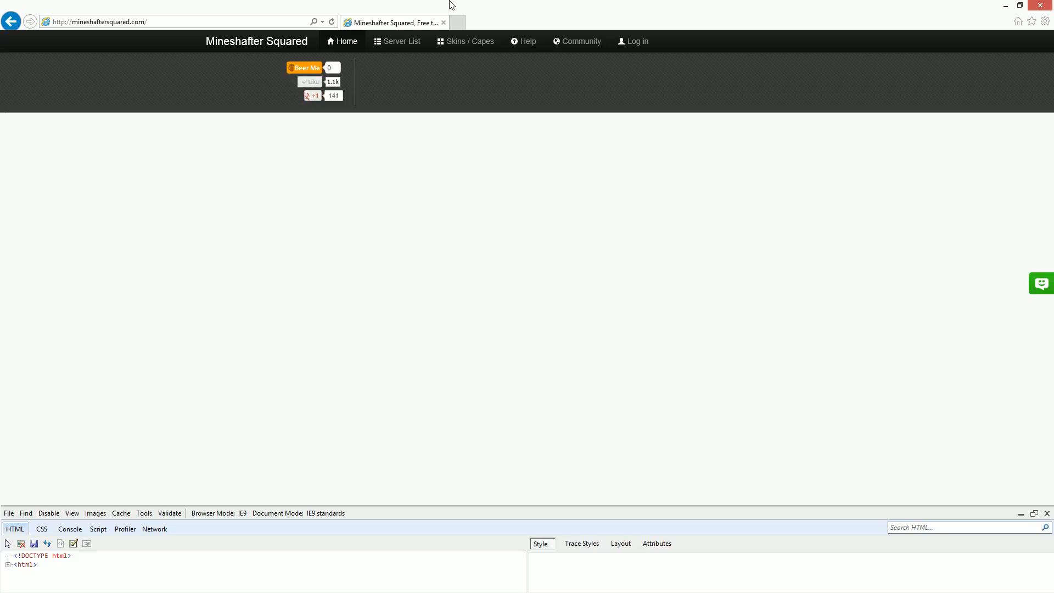
pyautogui.moveTo(778, 335)
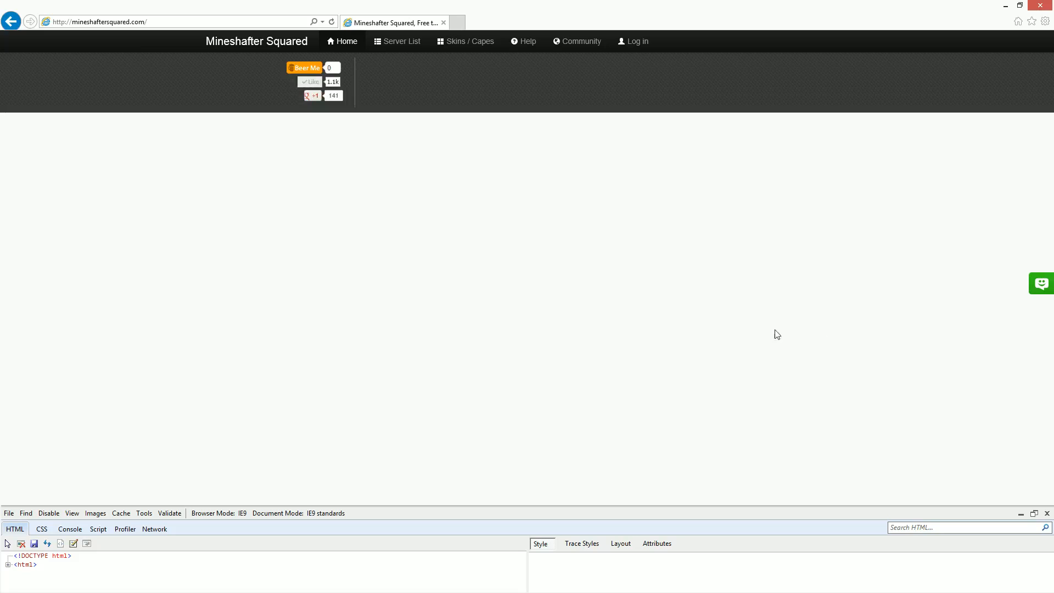
pyautogui.click(1046, 513)
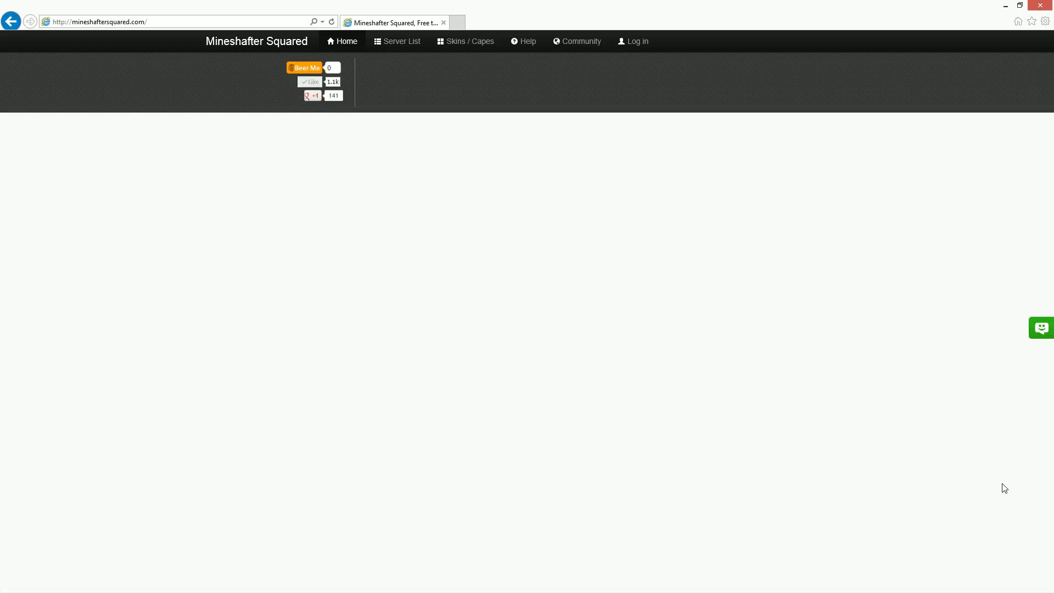
# Close Internet Explorer and view mineshaftersquared.com in Chrome.
pyautogui.click(1029, 5)
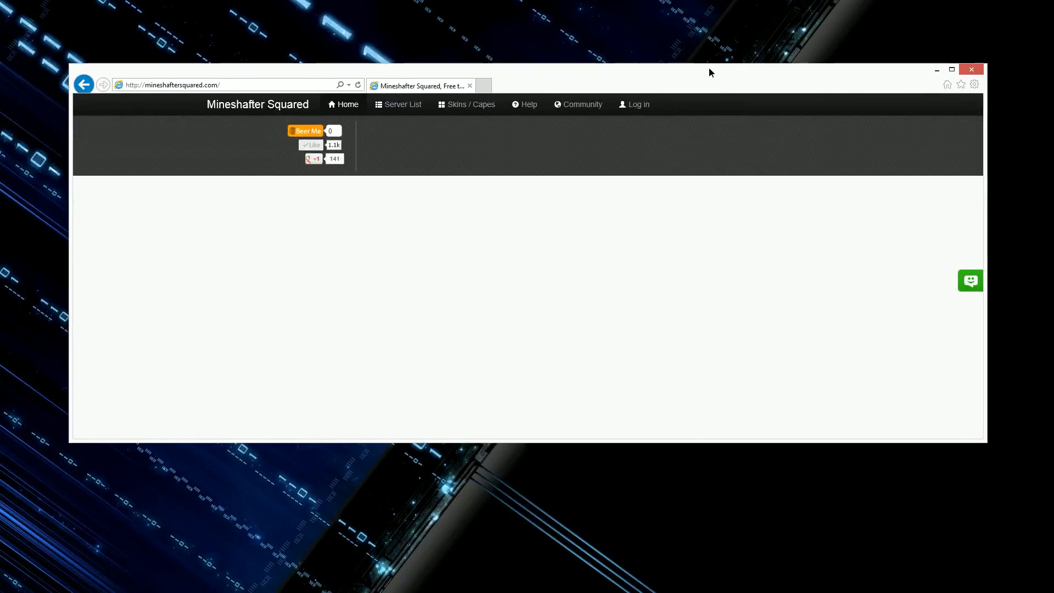
pyautogui.moveTo(971, 69)
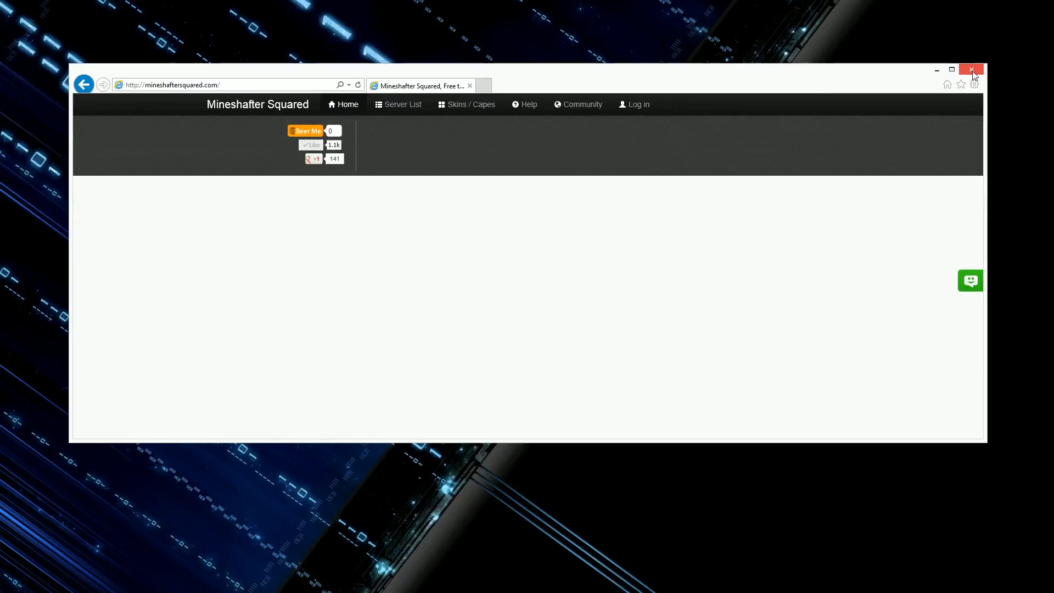
pyautogui.click(970, 69)
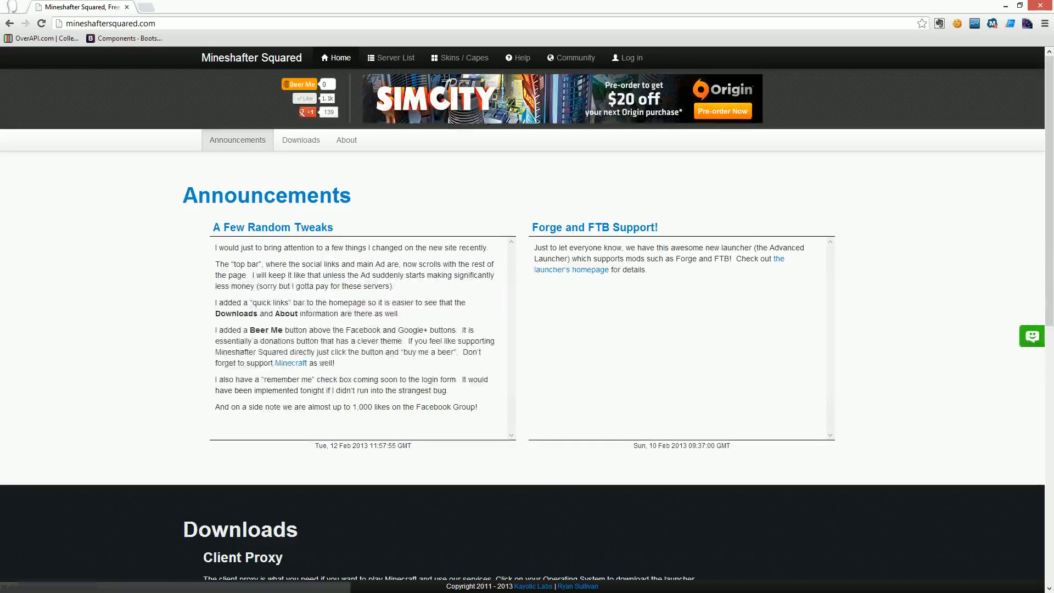
pyautogui.moveTo(279, 130)
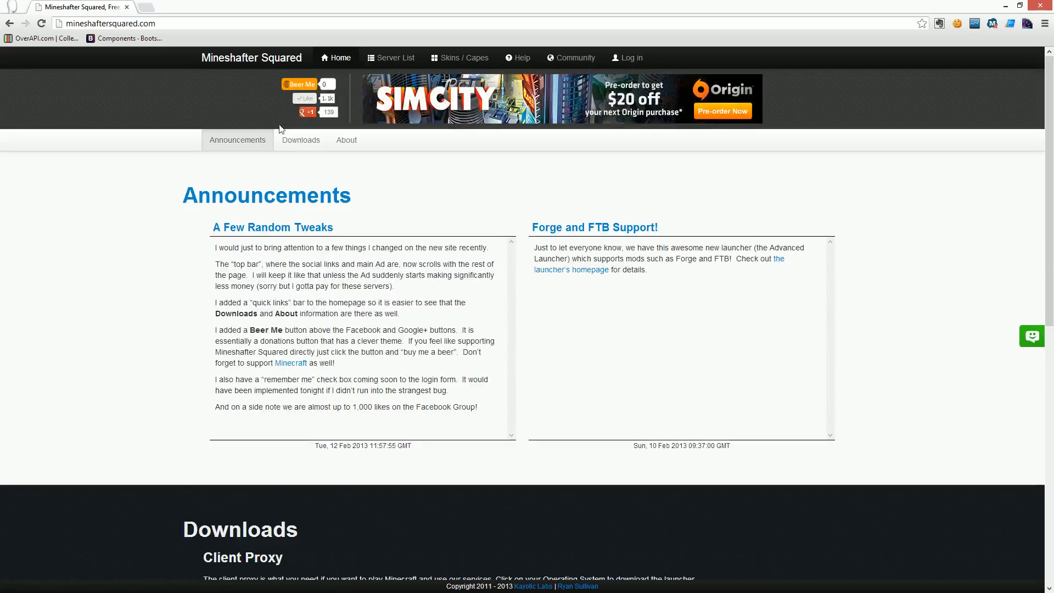
pyautogui.moveTo(391, 58)
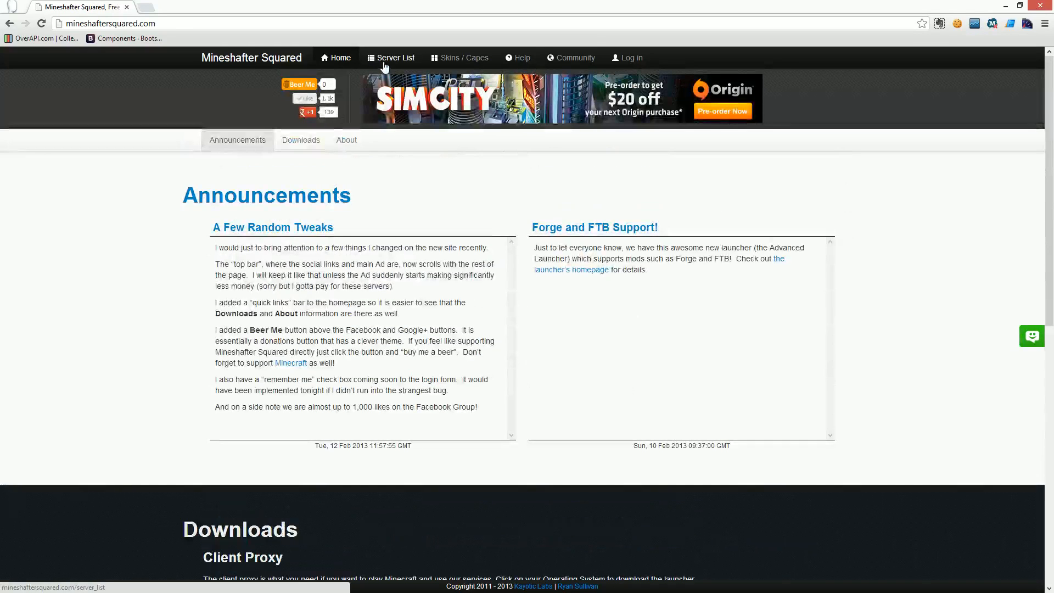
# Browse the Server List and open the KayotiCraft server's page.
pyautogui.click(396, 57)
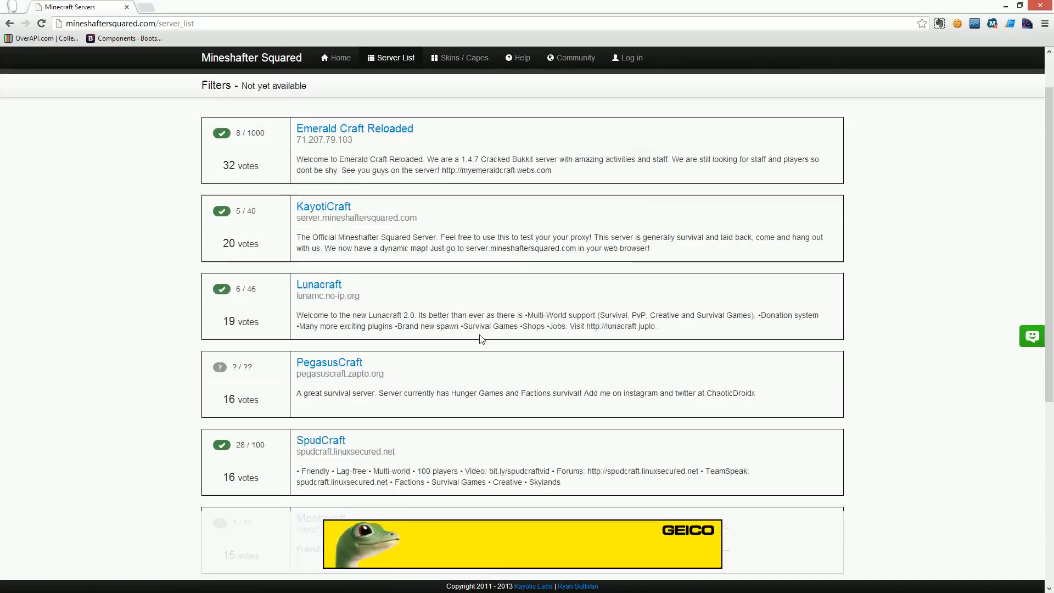
pyautogui.scroll(-3)
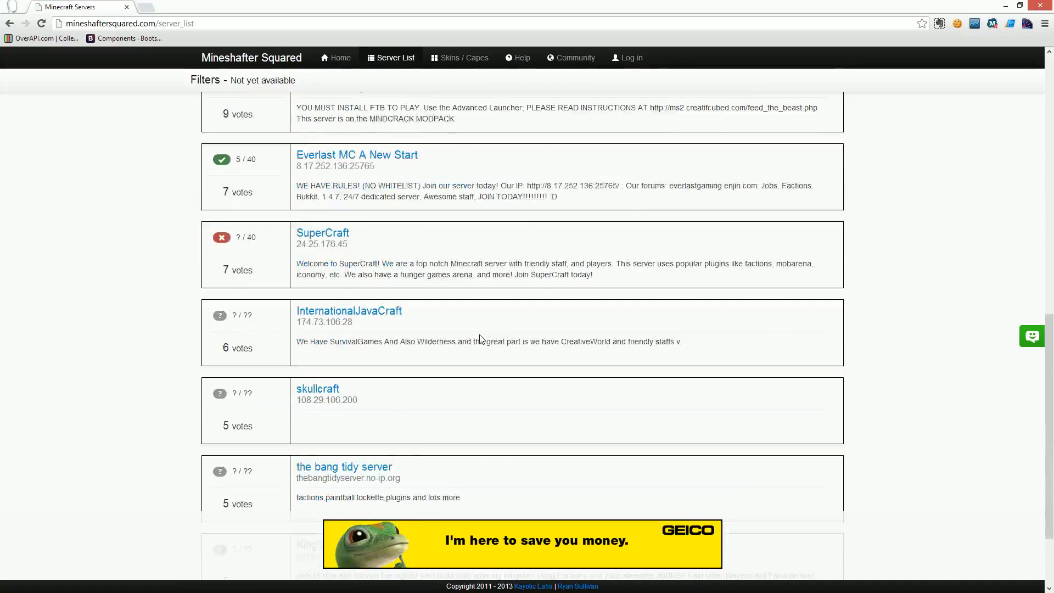
pyautogui.scroll(3)
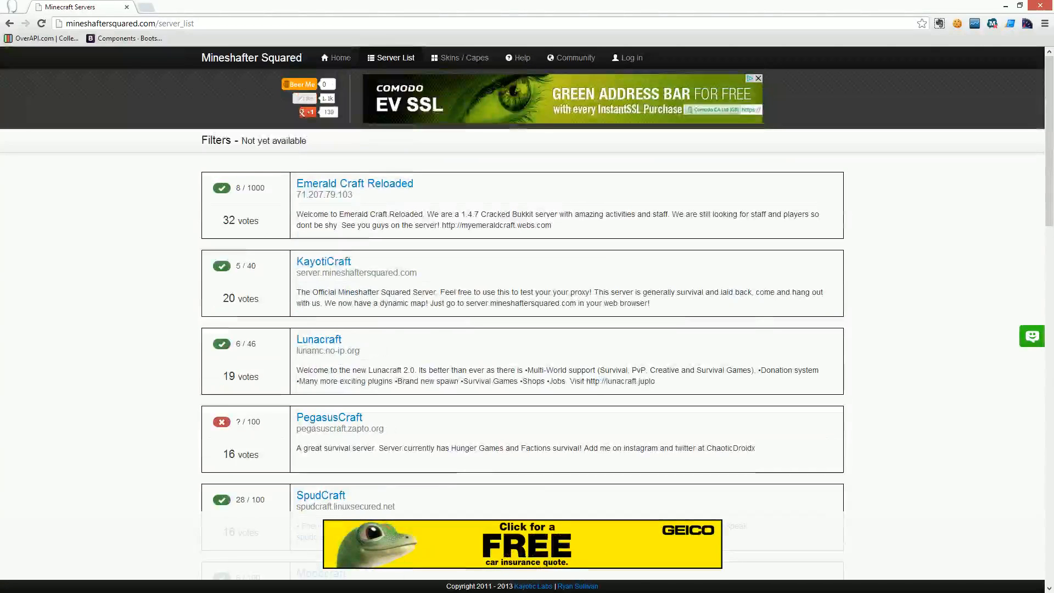
pyautogui.click(322, 262)
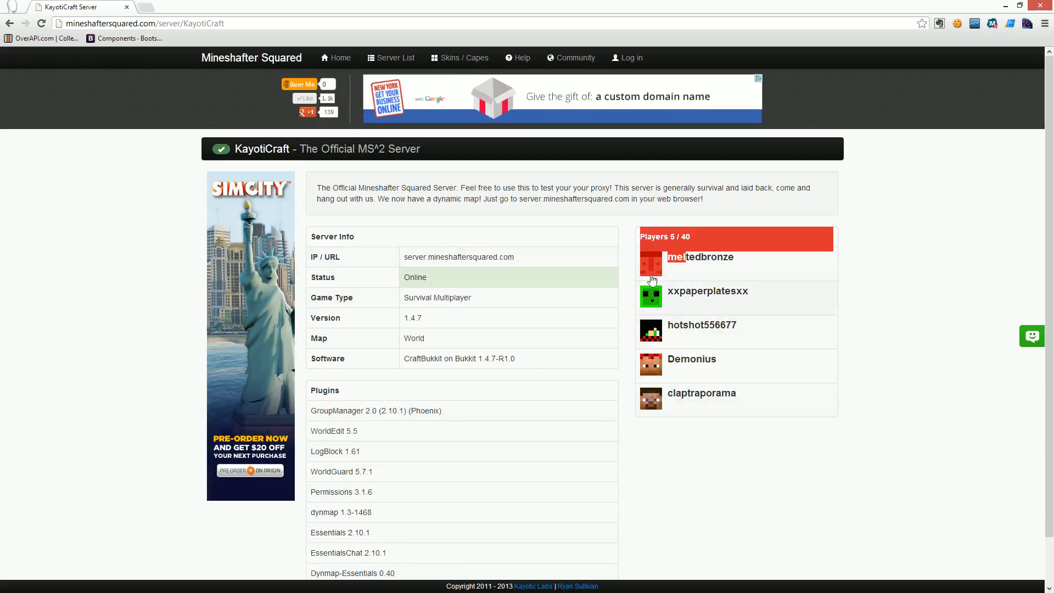
pyautogui.moveTo(643, 332)
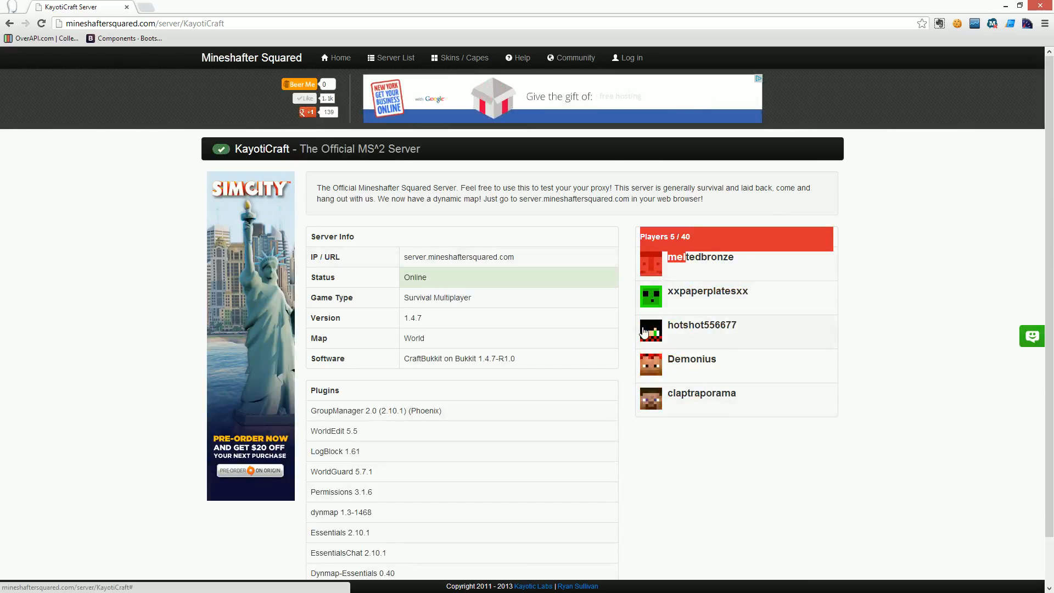
# Highlight KayotiCraft's Software version and Online status values in its server info.
pyautogui.scroll(-3)
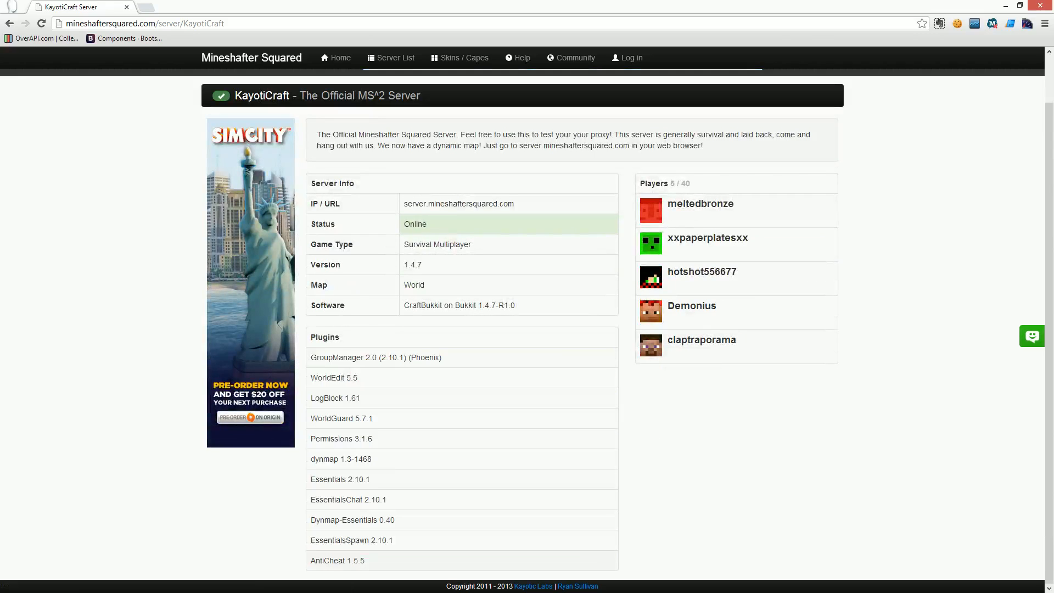
pyautogui.doubleClick(459, 304)
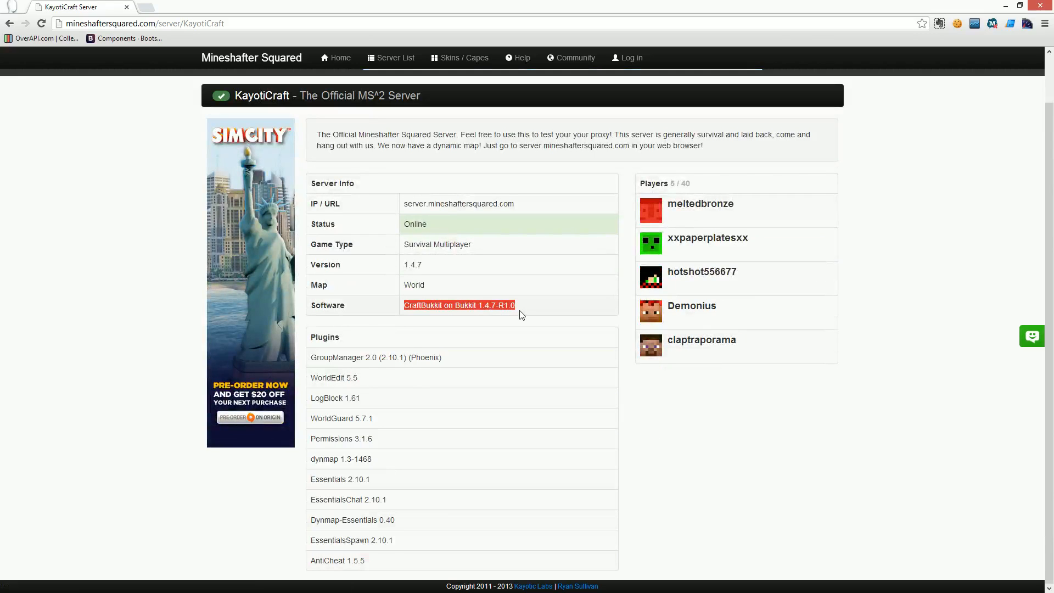
pyautogui.moveTo(525, 300)
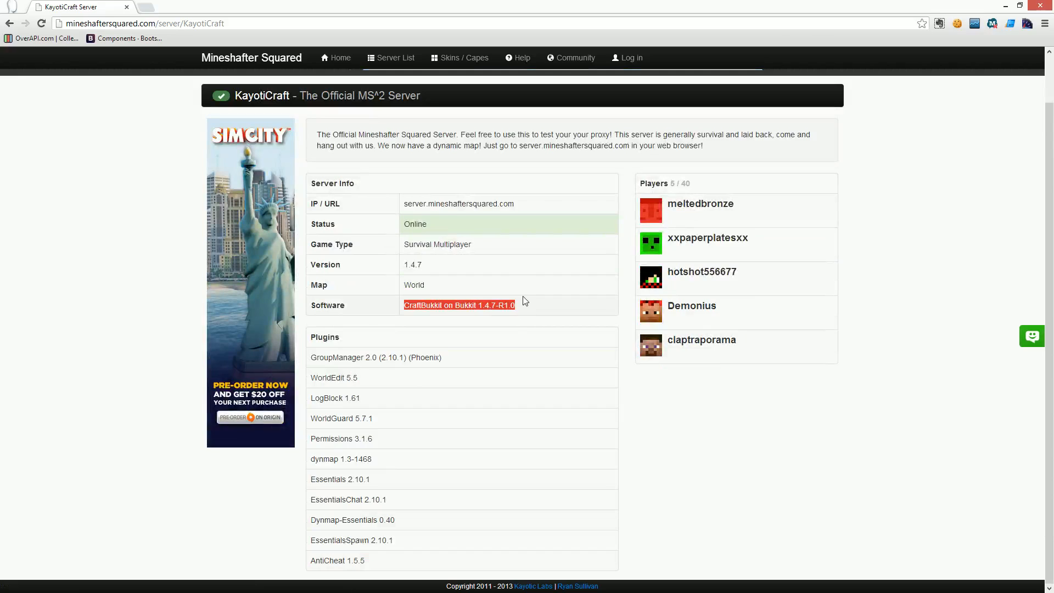
pyautogui.click(526, 305)
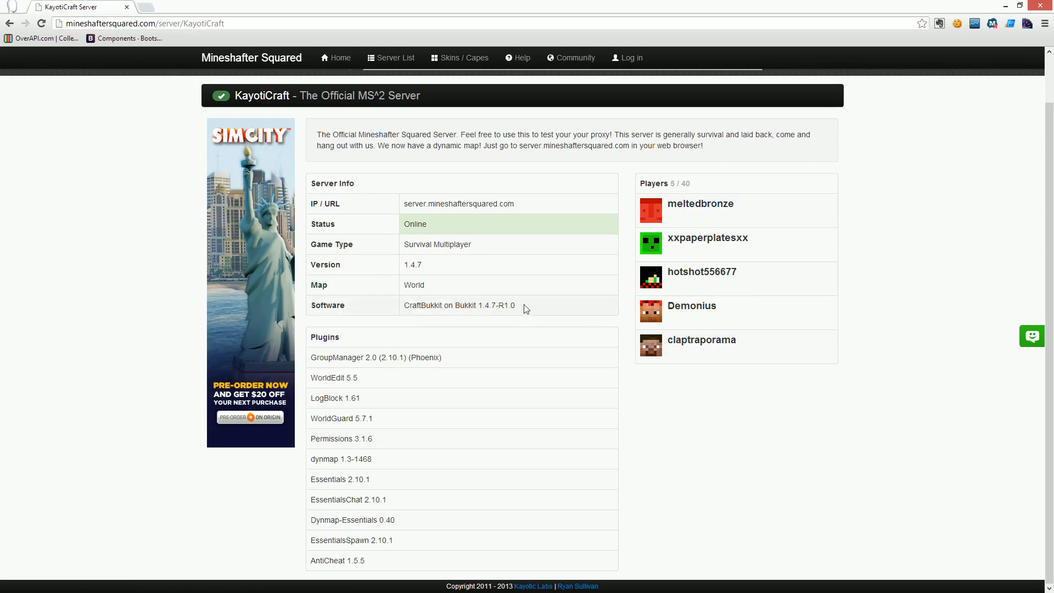
pyautogui.doubleClick(459, 305)
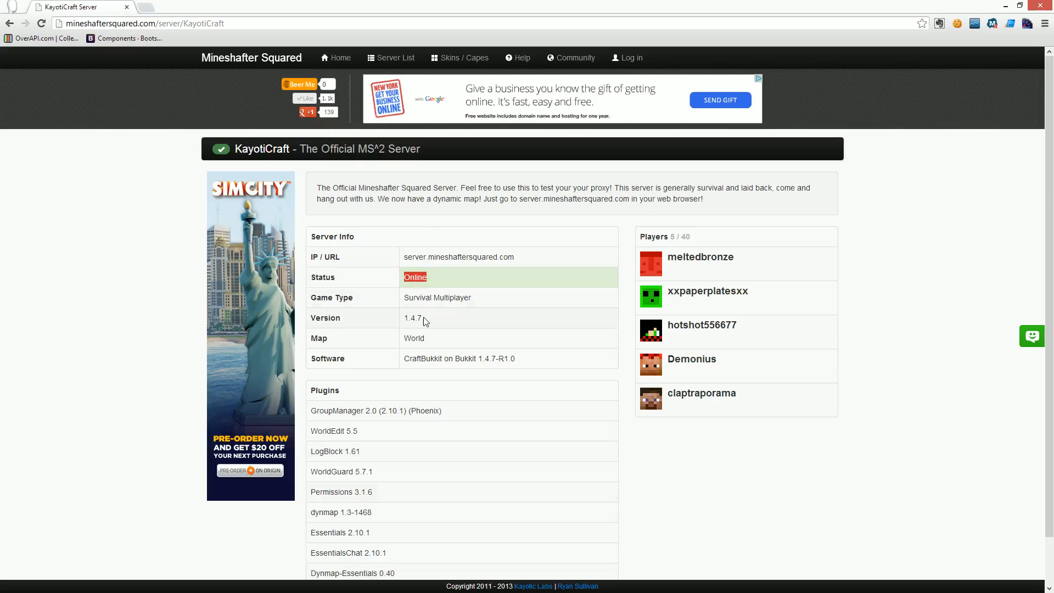
pyautogui.moveTo(398, 250)
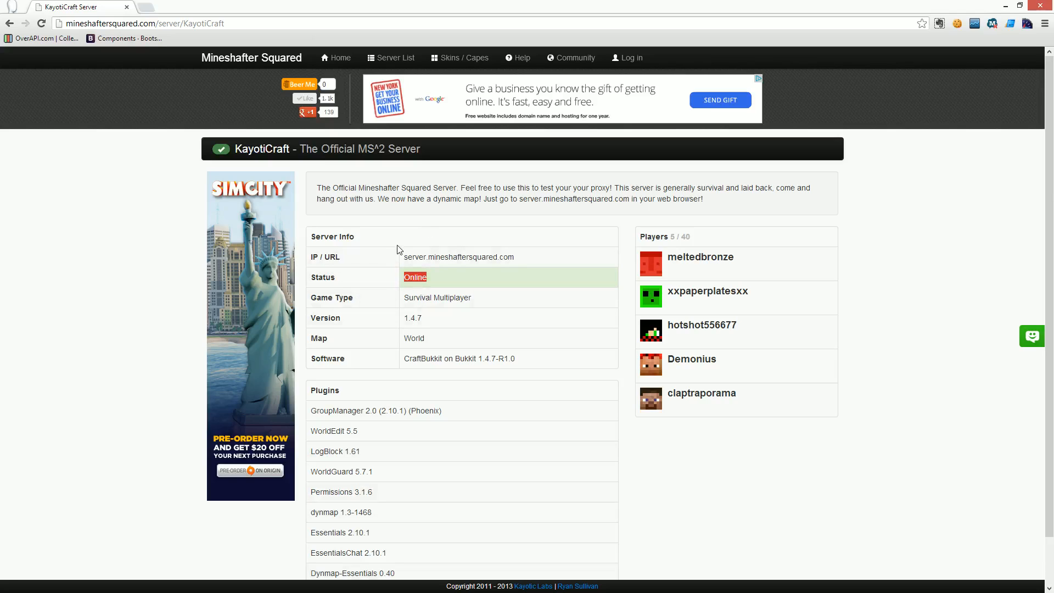
pyautogui.moveTo(380, 238)
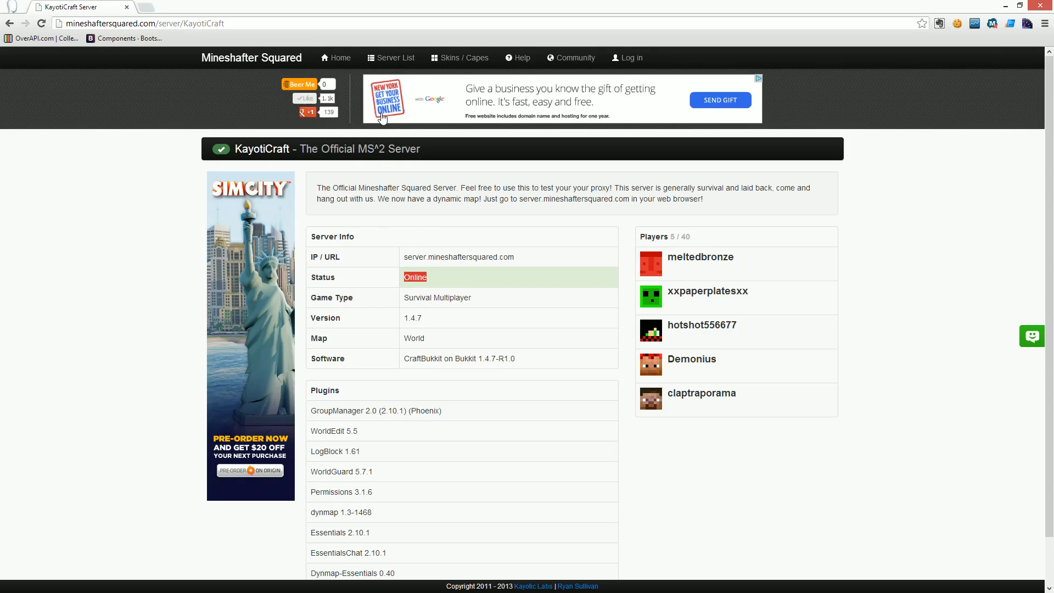
pyautogui.click(464, 57)
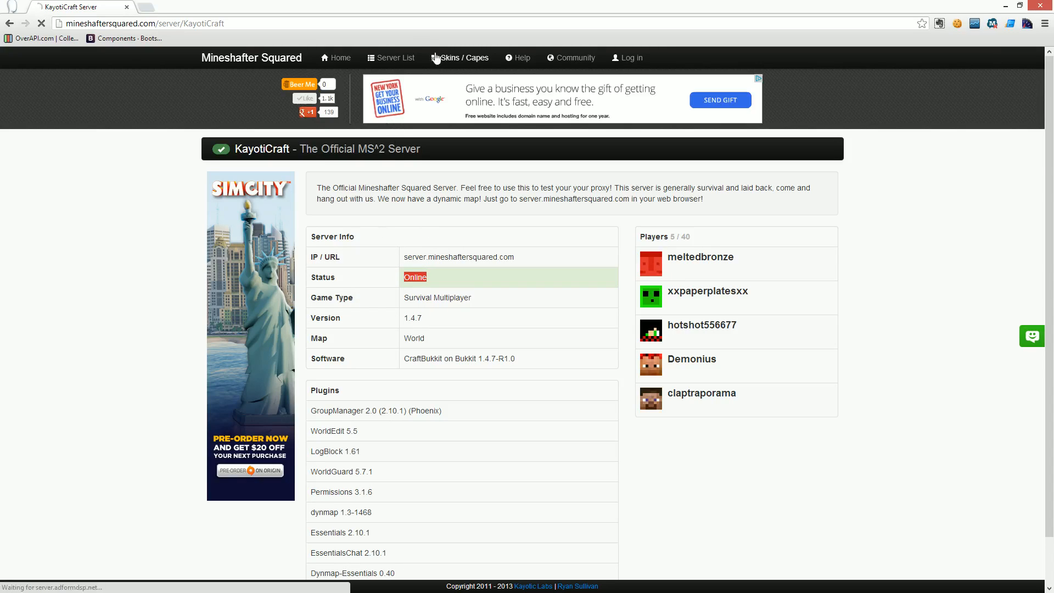
# Show the Skins / Capes gallery and the Link skin's detail page.
pyautogui.click(460, 57)
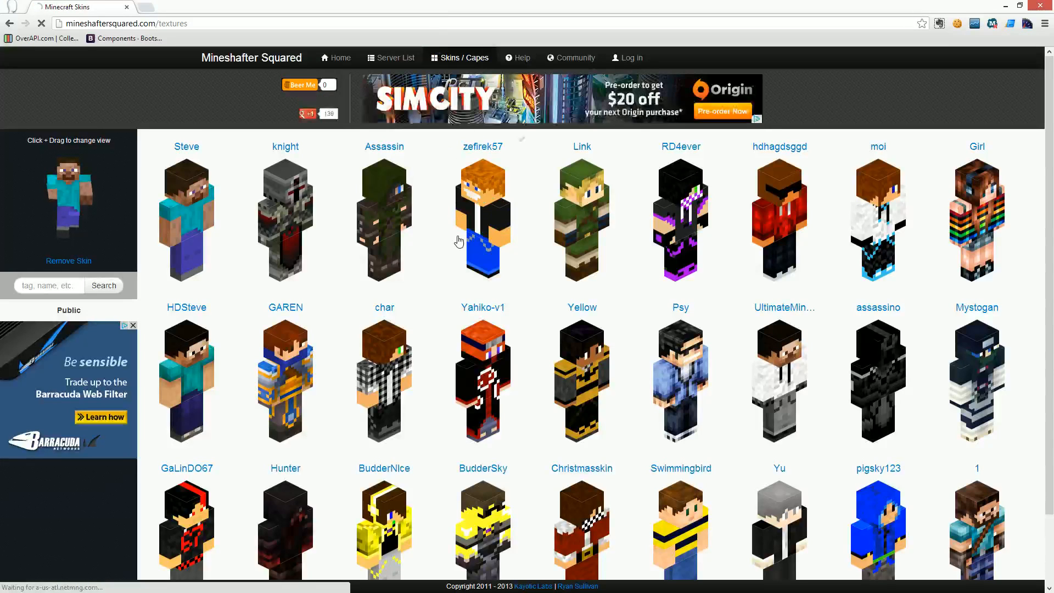
pyautogui.moveTo(581, 146)
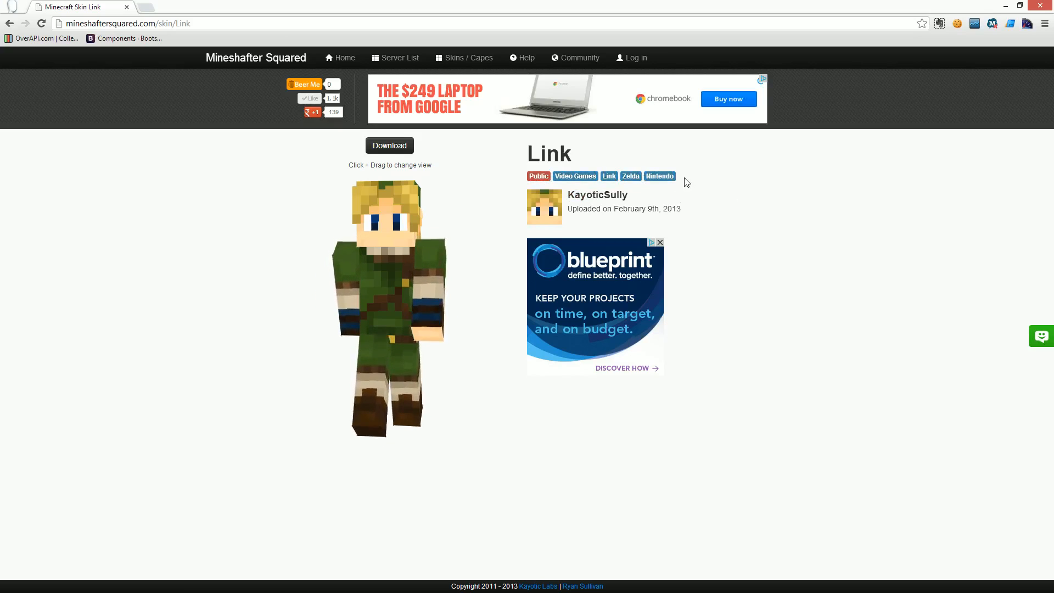
# Rotate the Link skin's 3D preview to a slightly different angle.
pyautogui.moveTo(389, 282); pyautogui.dragTo(336, 295)
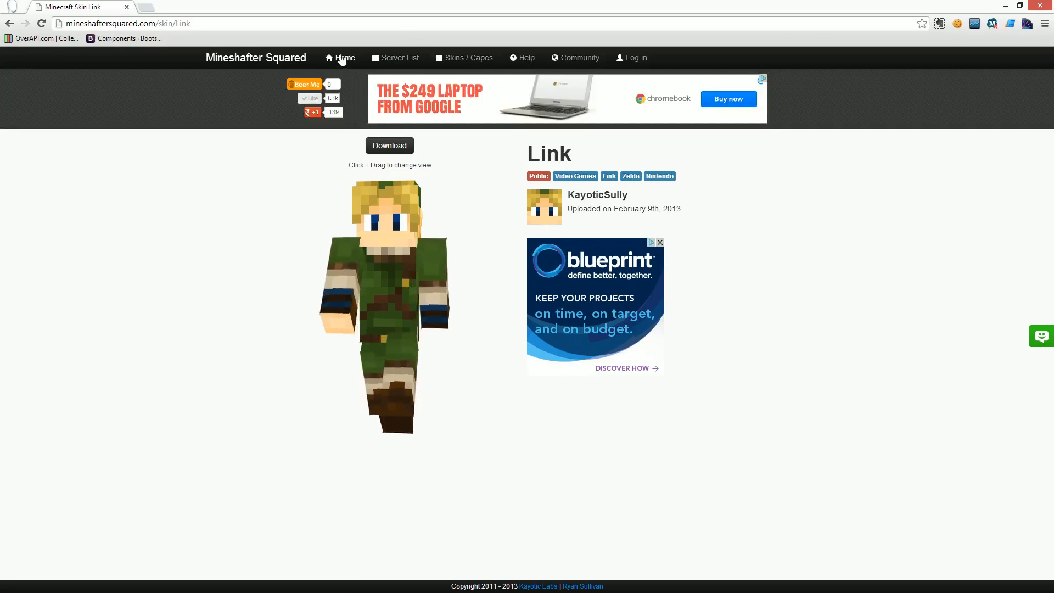
# Return to the homepage Downloads section and follow the Advanced Launcher Homepage link.
pyautogui.click(339, 57)
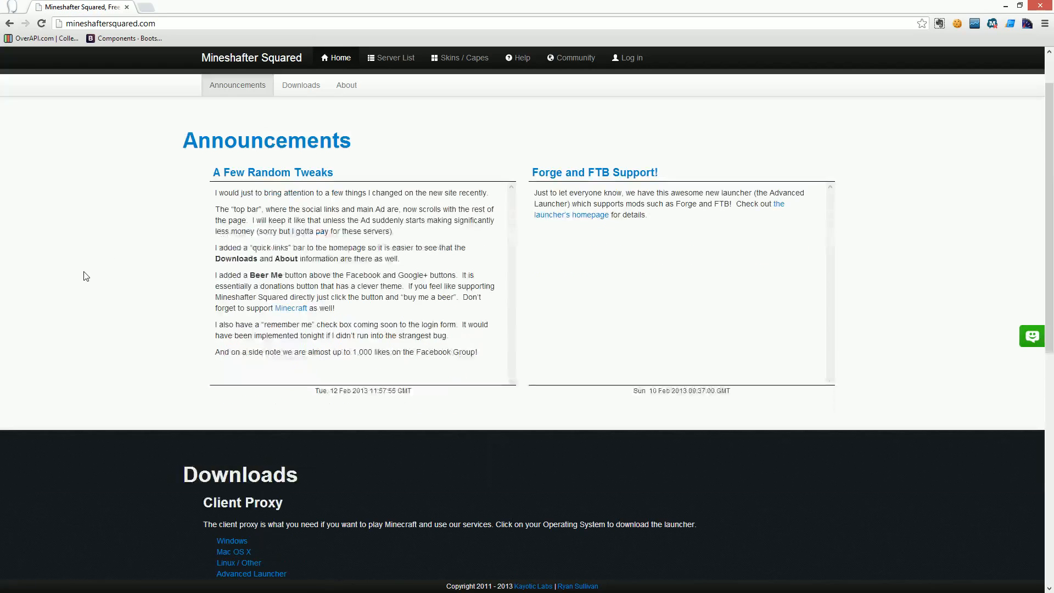
pyautogui.click(301, 84)
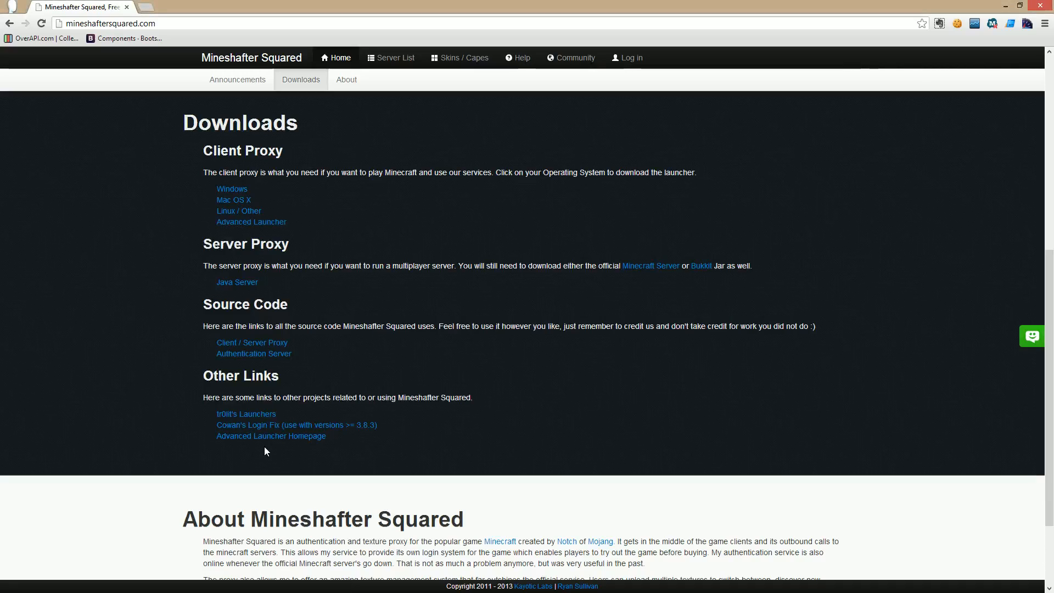
pyautogui.moveTo(250, 222)
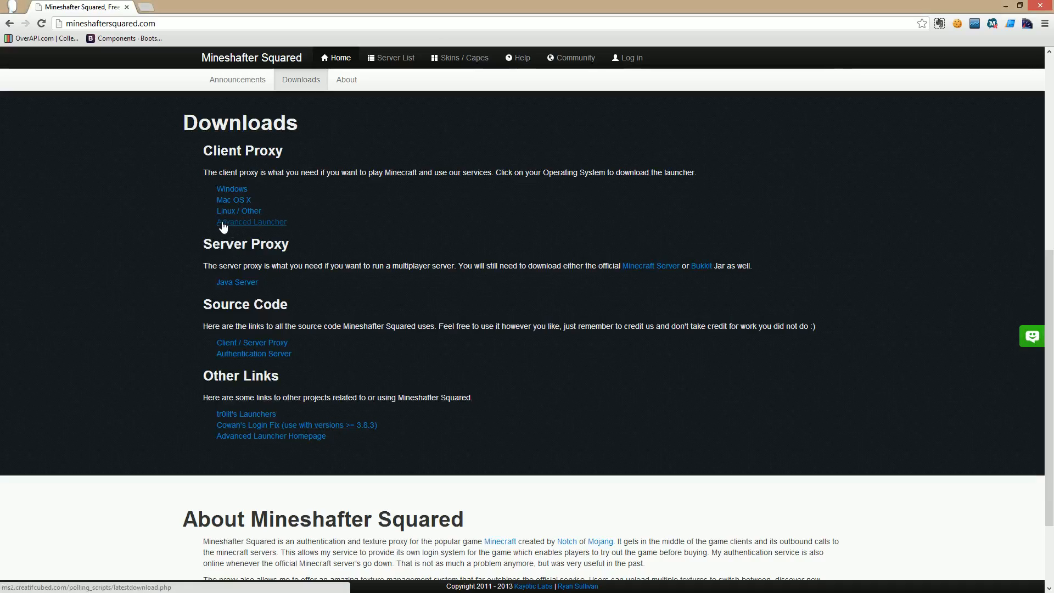
pyautogui.moveTo(237, 438)
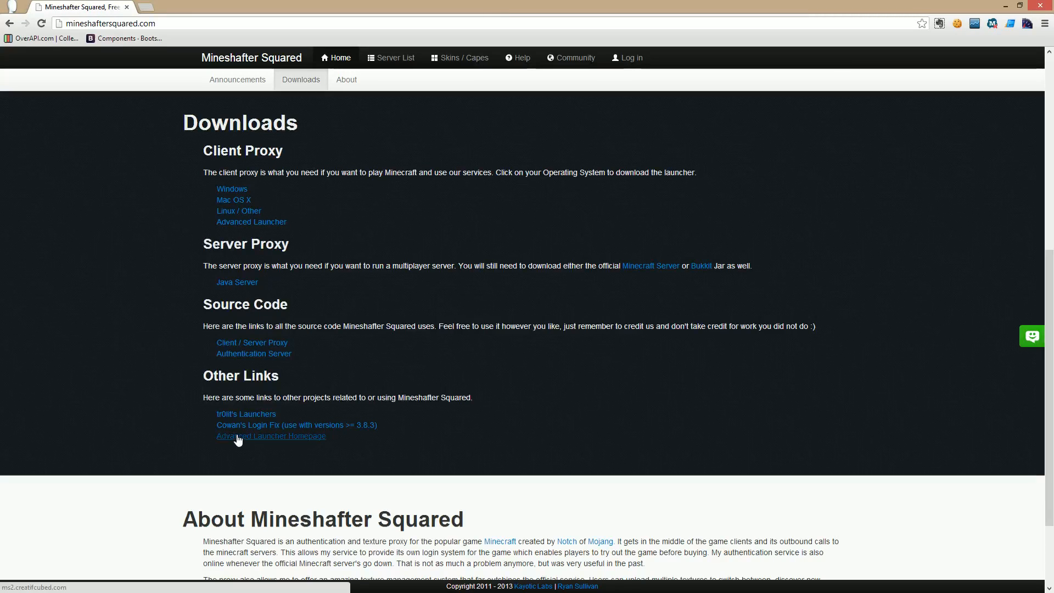
pyautogui.click(271, 436)
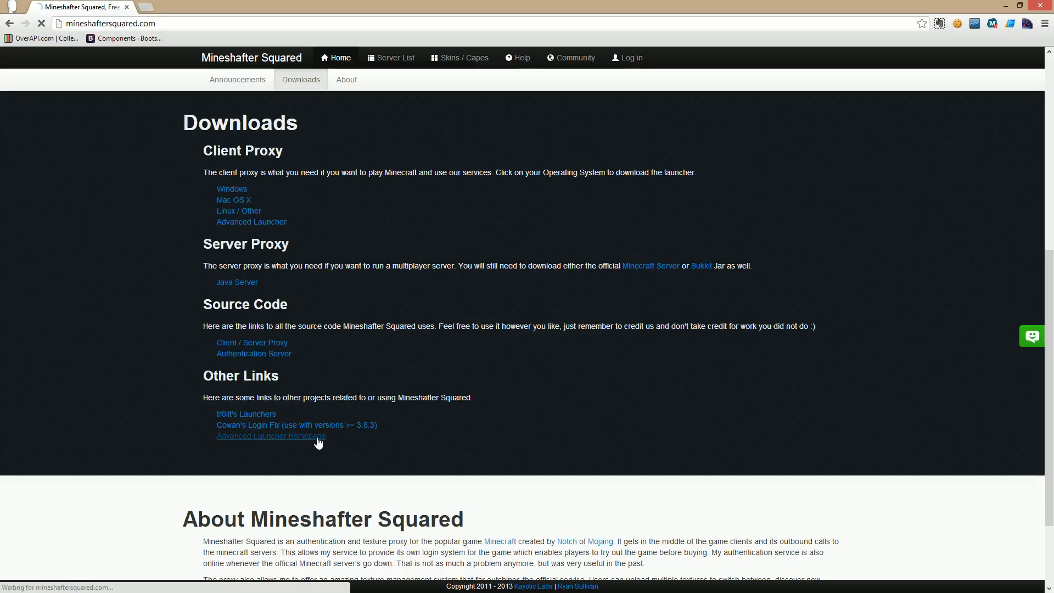
# Look over the Advanced Launcher page and reload it.
pyautogui.click(270, 436)
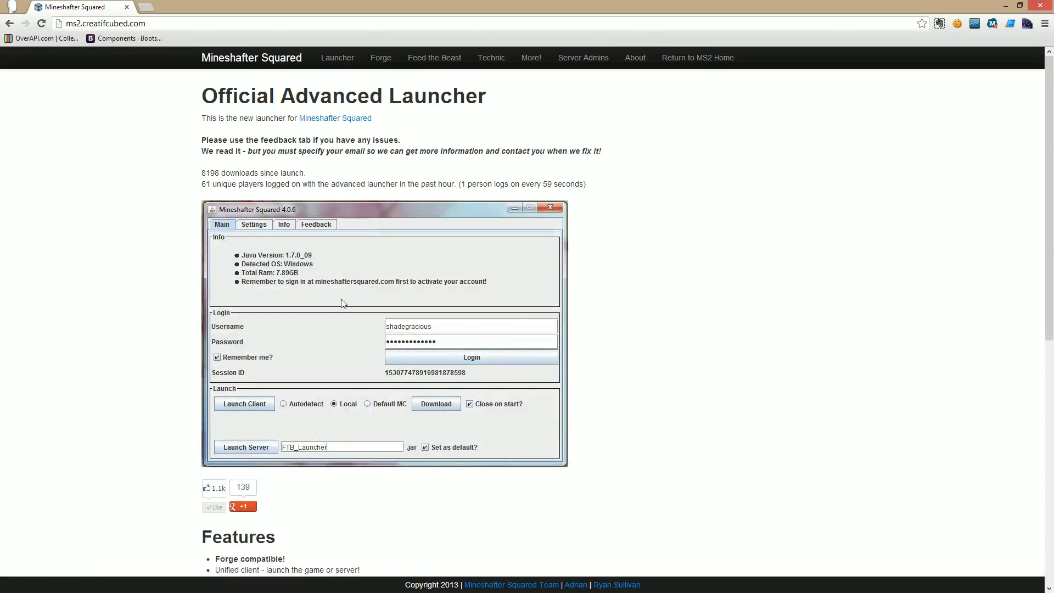
pyautogui.scroll(-3)
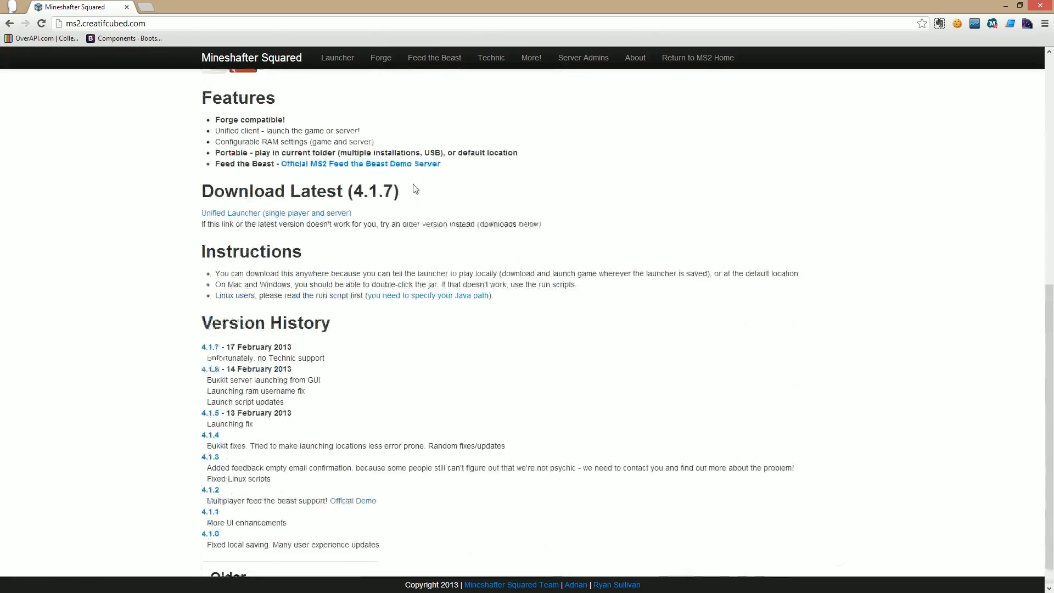
pyautogui.scroll(3)
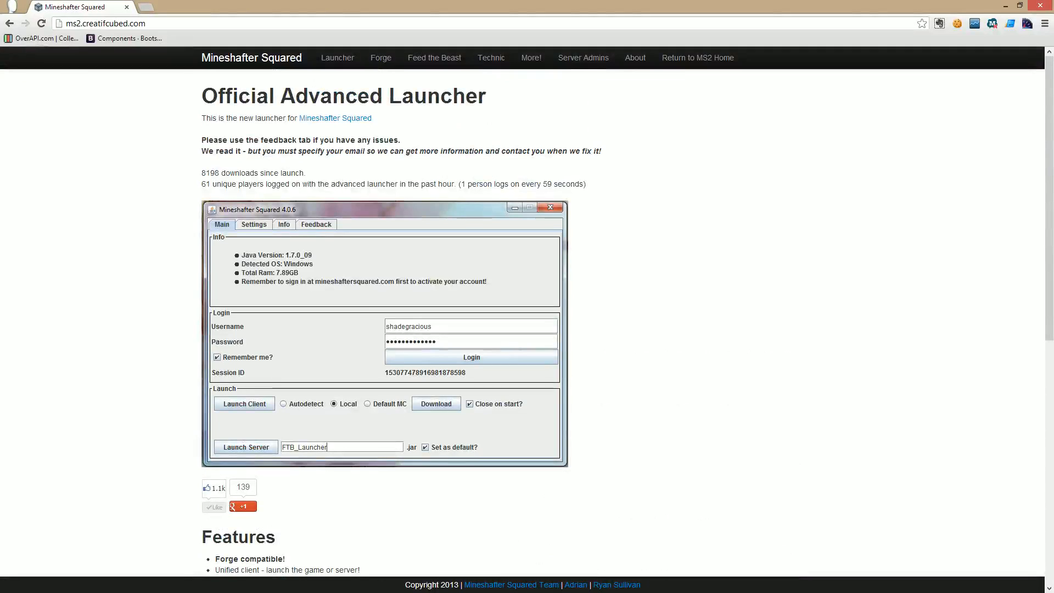
pyautogui.moveTo(416, 166)
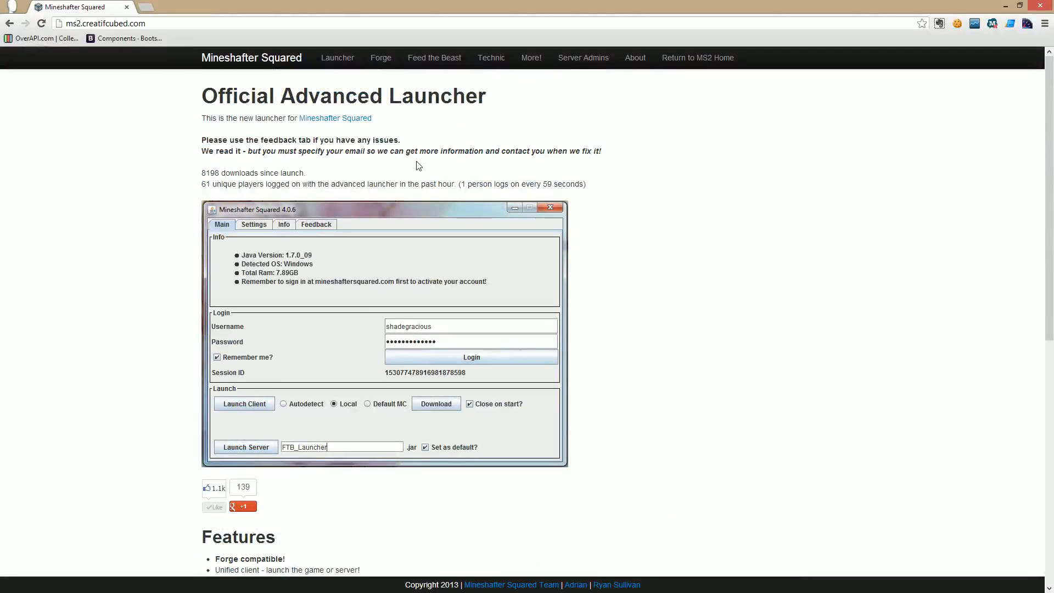
pyautogui.moveTo(337, 57)
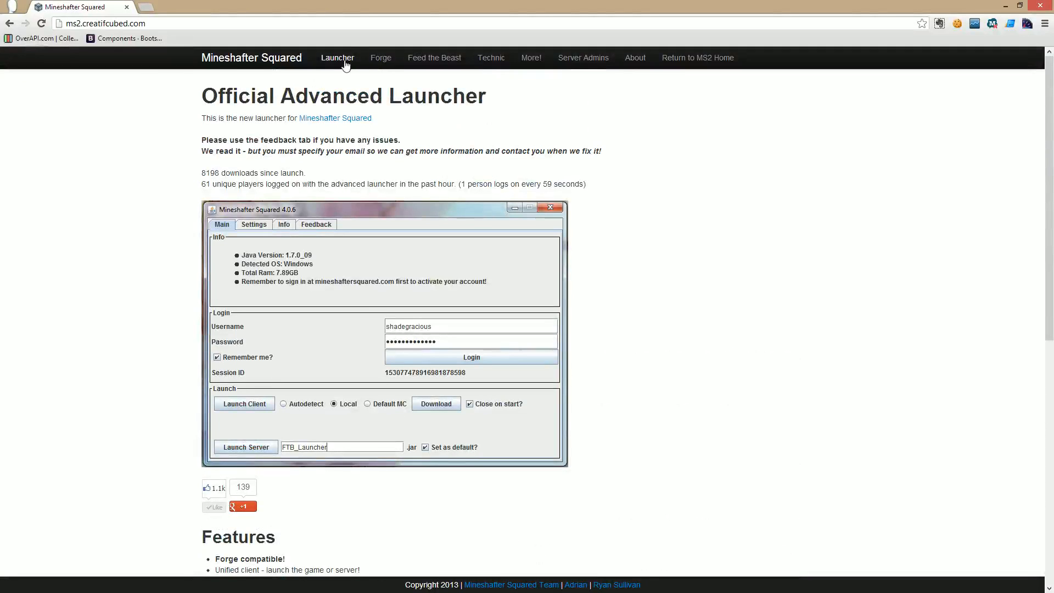
pyautogui.click(381, 57)
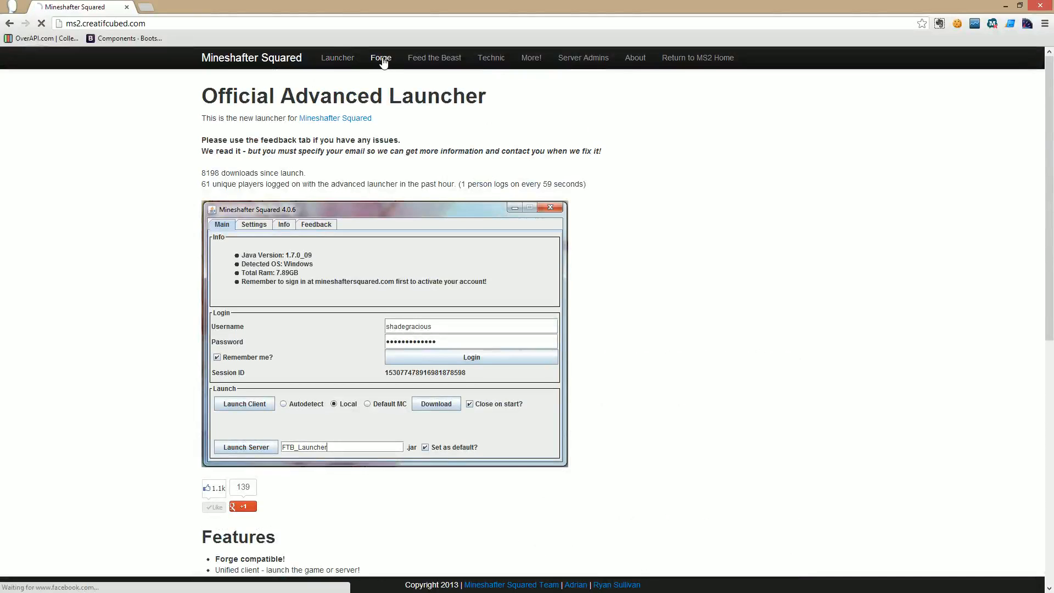
# Visit the Minecraft Forge page, then the Feed the Beast installation instructions.
pyautogui.click(384, 58)
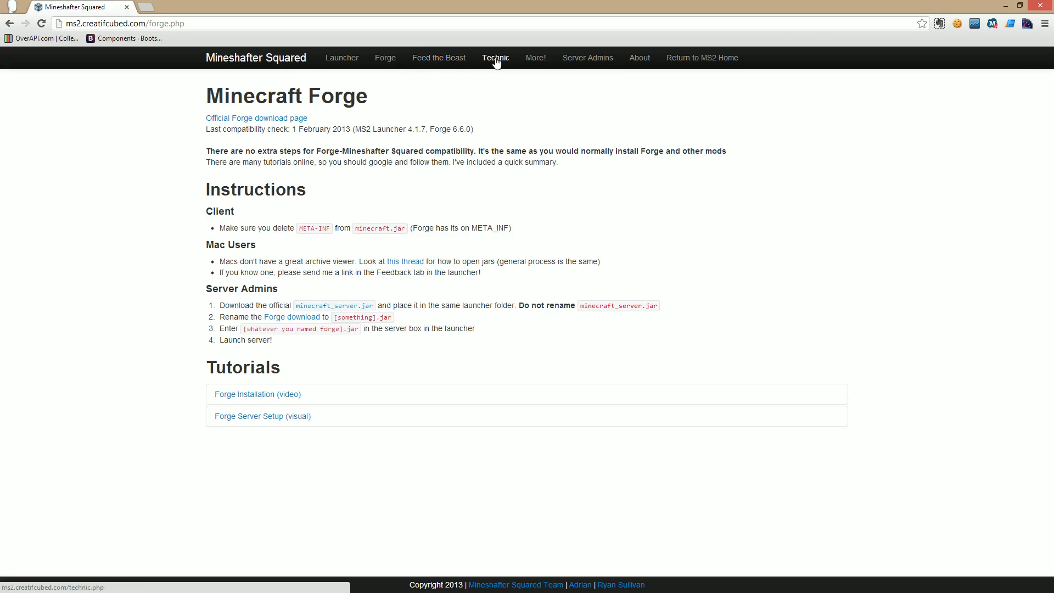
pyautogui.moveTo(285, 350)
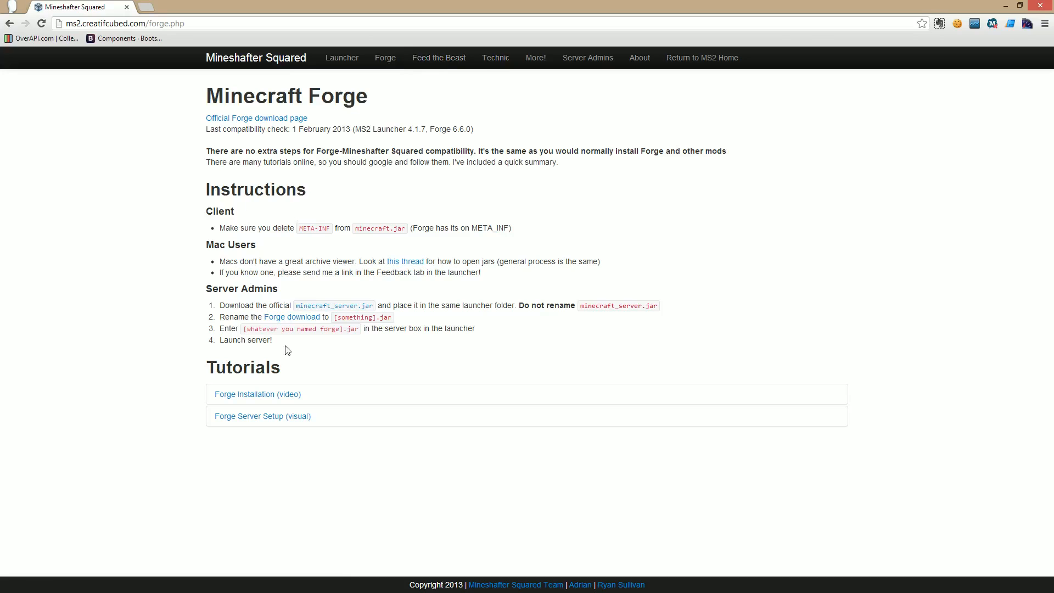
pyautogui.click(438, 57)
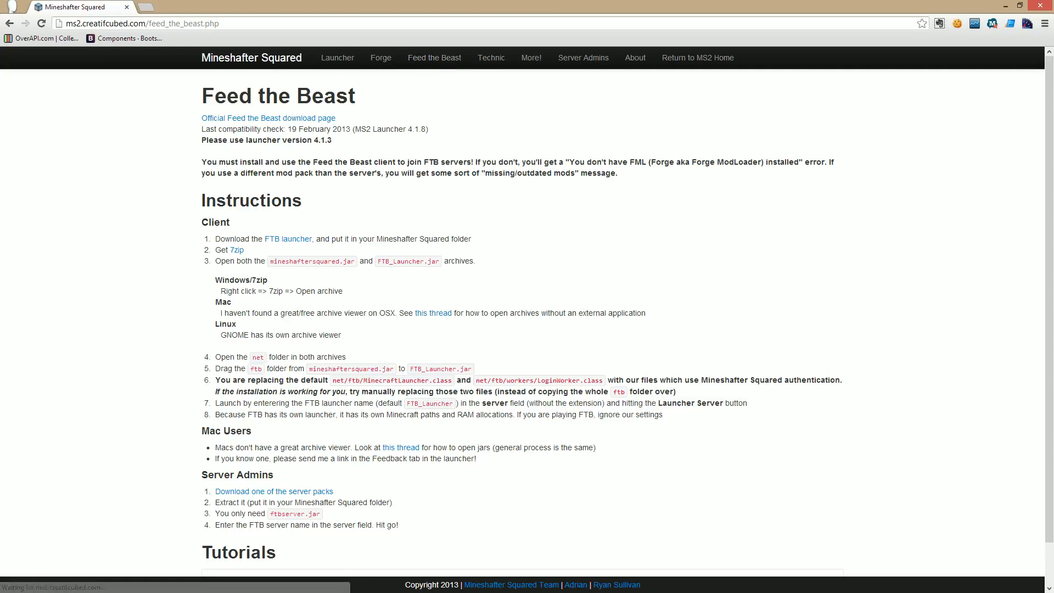
pyautogui.scroll(-3)
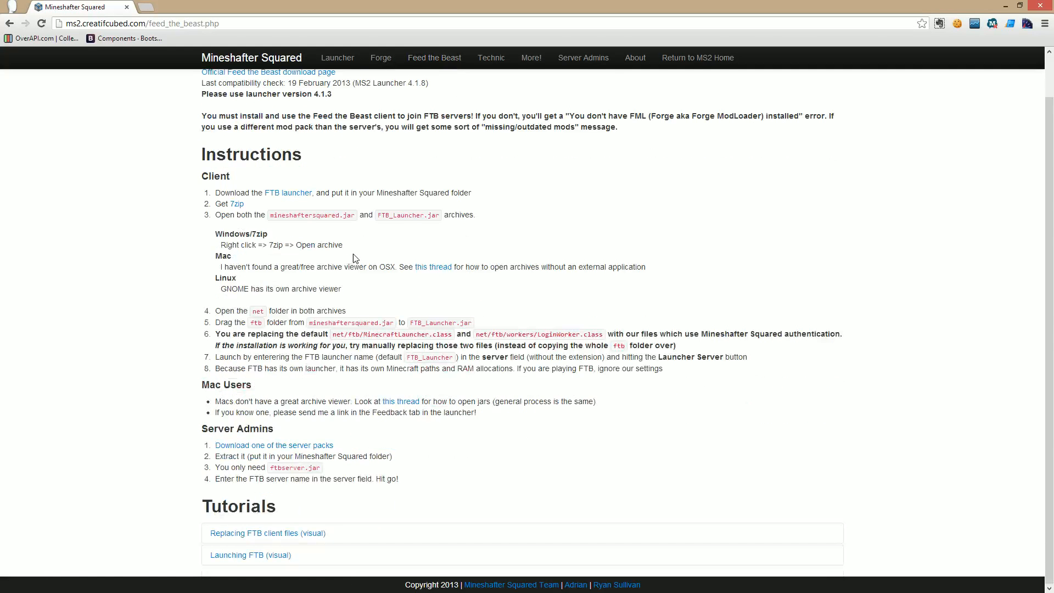
# Return to the MS2 homepage and look over its Downloads section.
pyautogui.click(495, 57)
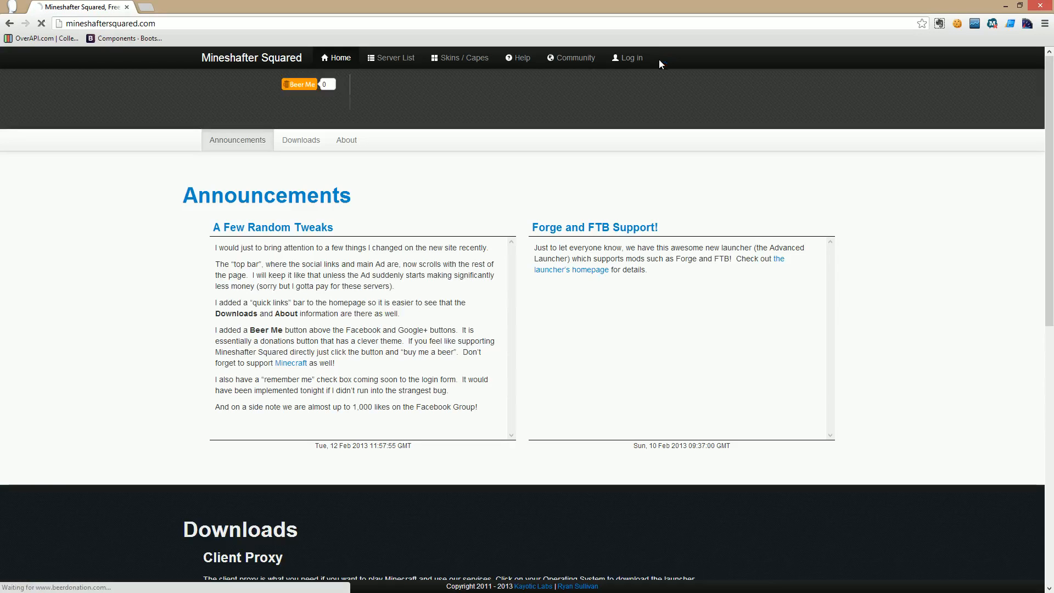
pyautogui.scroll(-3)
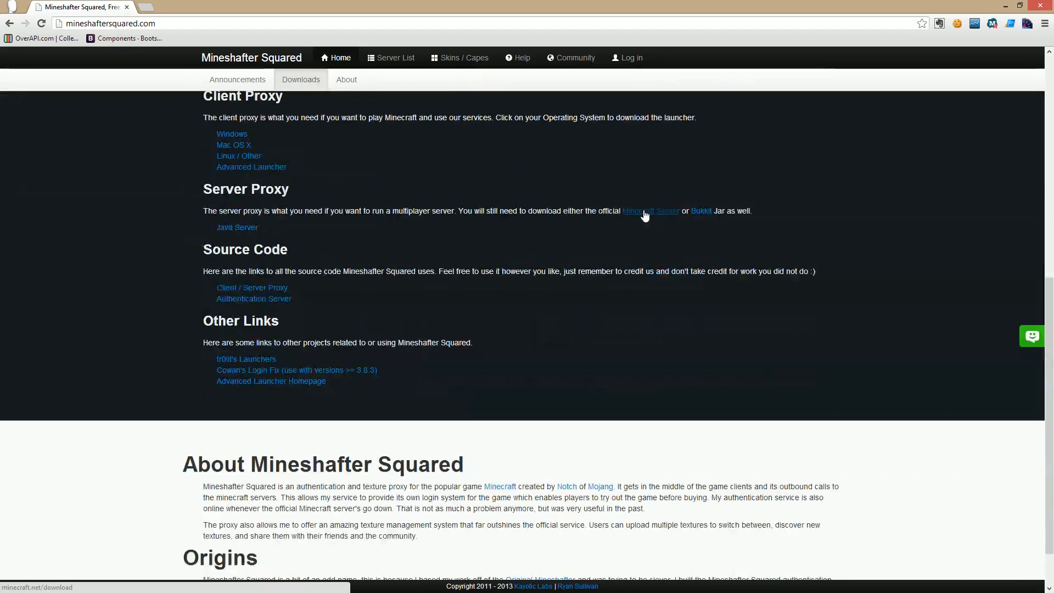
pyautogui.scroll(3)
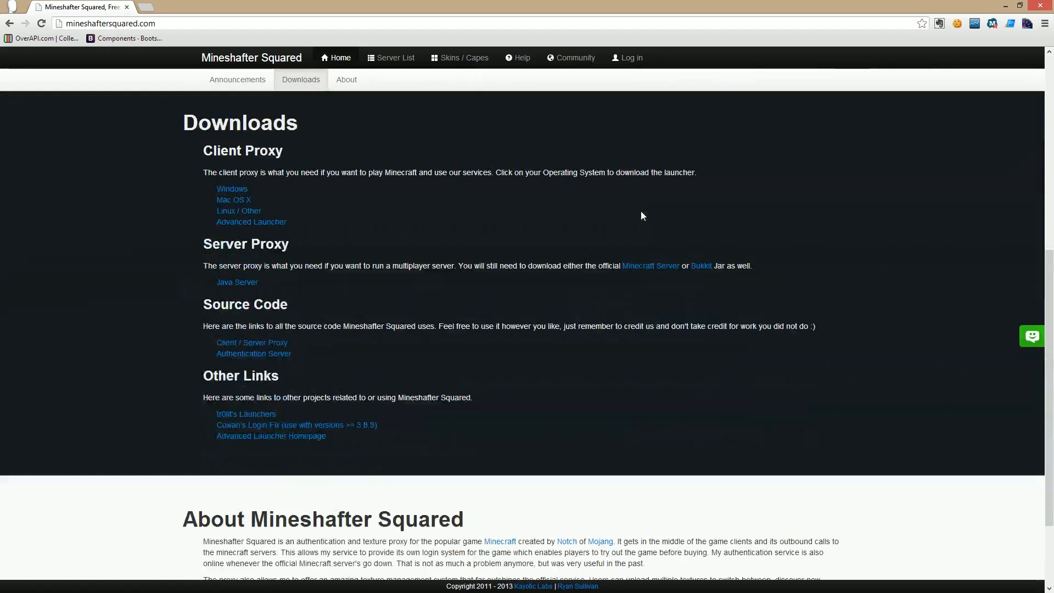
pyautogui.moveTo(246, 414)
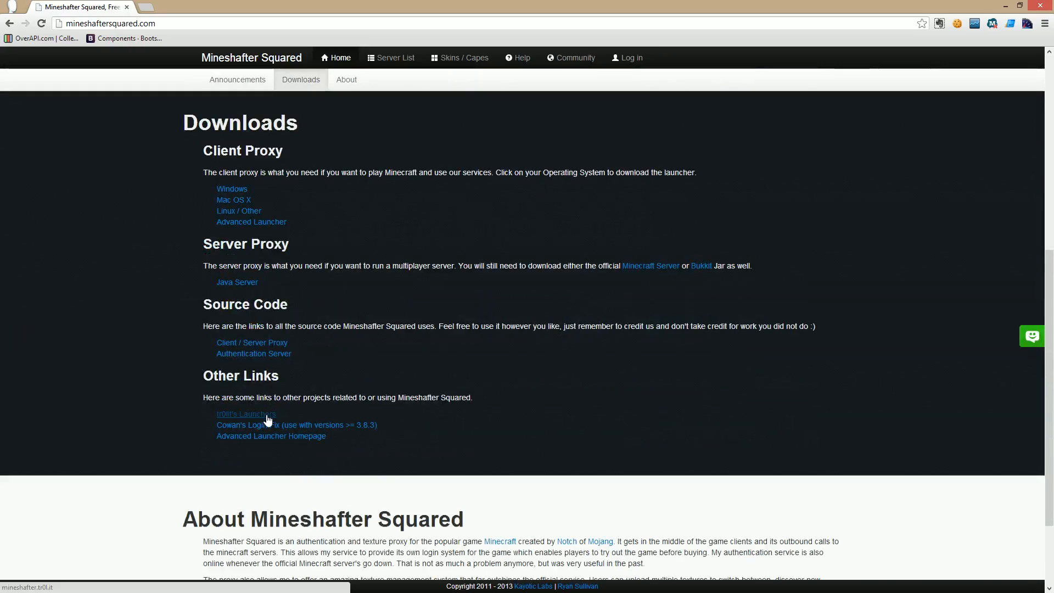
# Follow the first Other Links entry to the tr0l launchers download site.
pyautogui.click(244, 413)
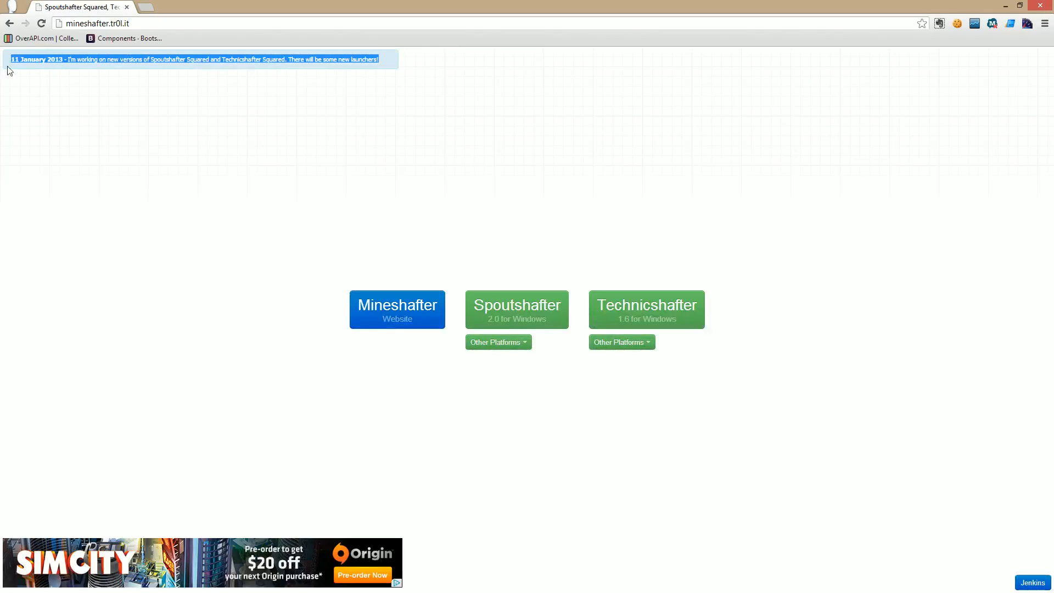
pyautogui.click(76, 150)
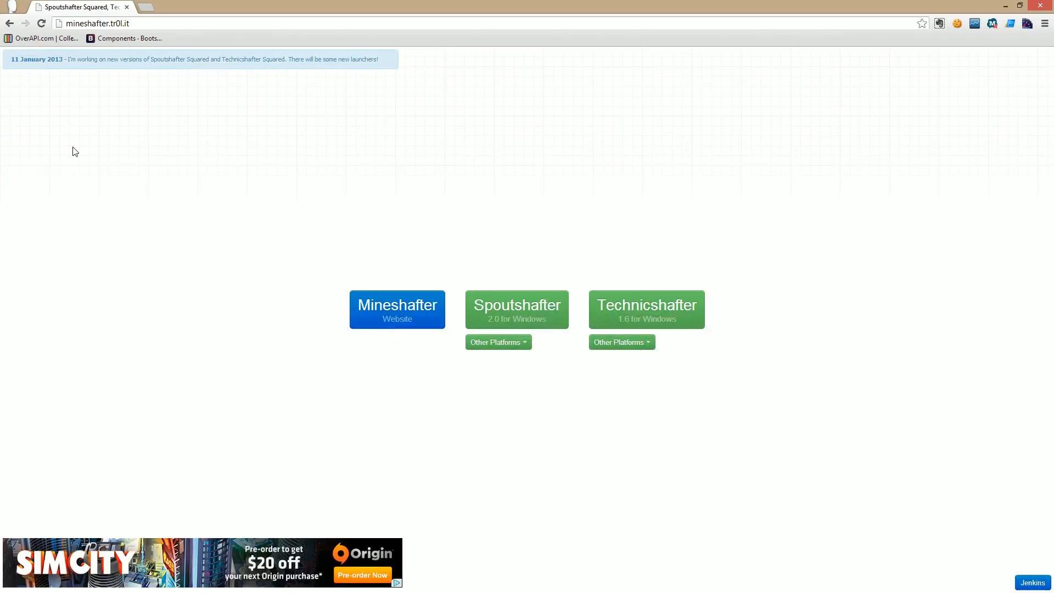
pyautogui.moveTo(61, 69)
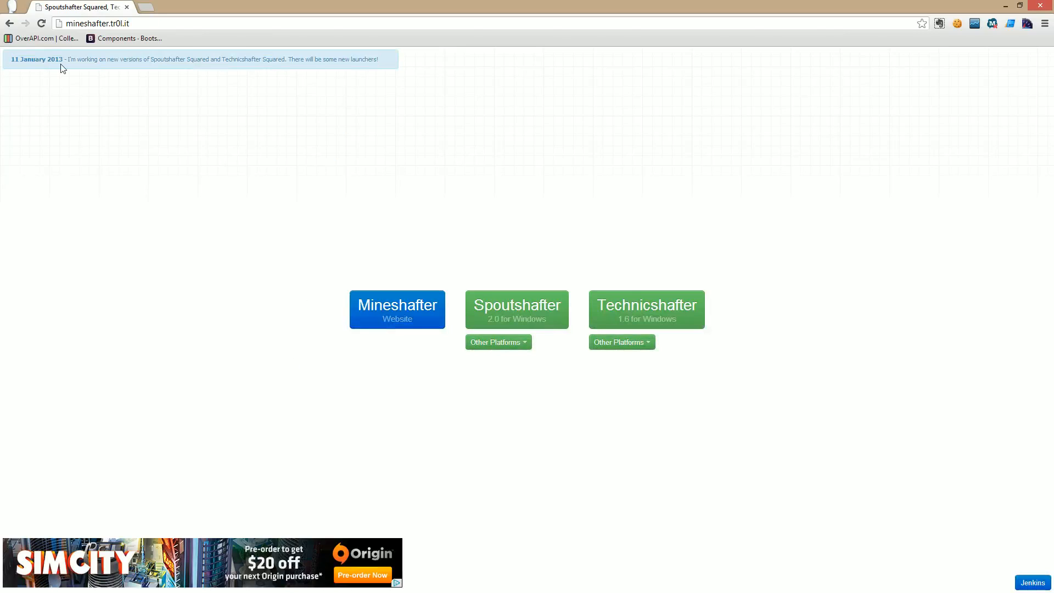
pyautogui.moveTo(10, 67)
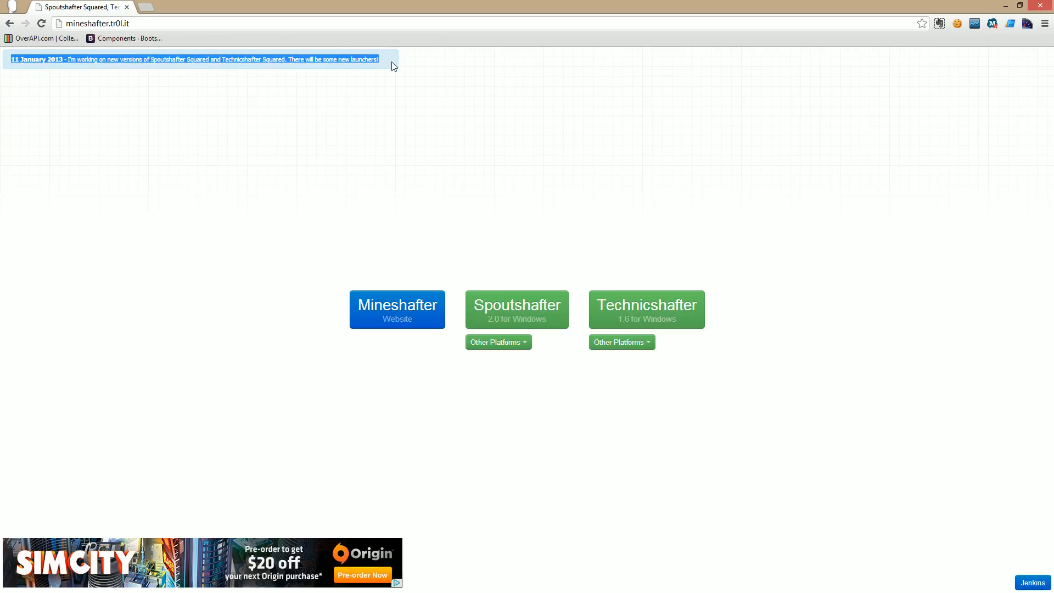
pyautogui.moveTo(10, 23)
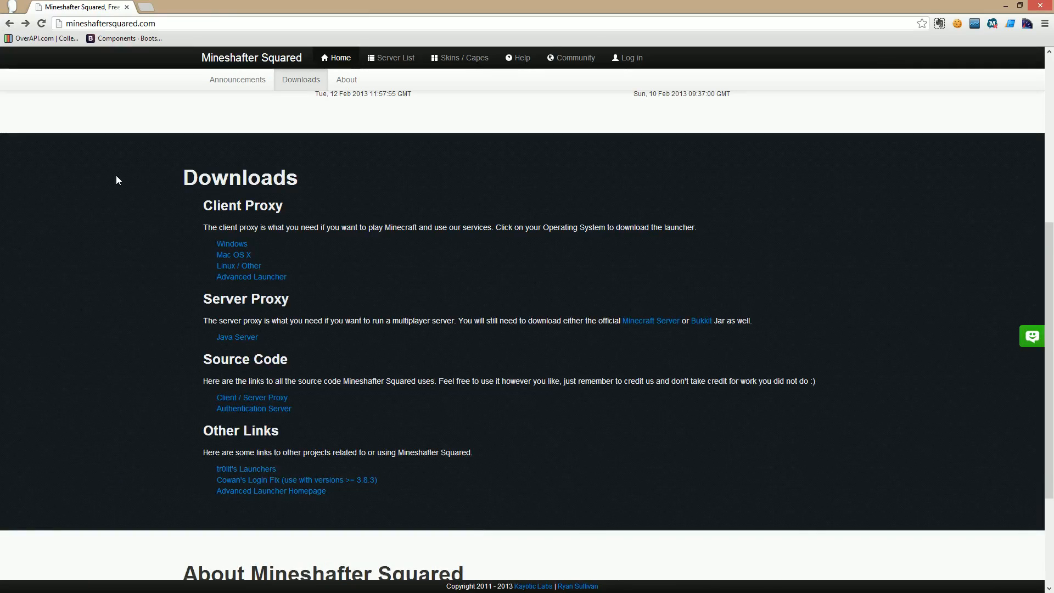
pyautogui.moveTo(326, 94)
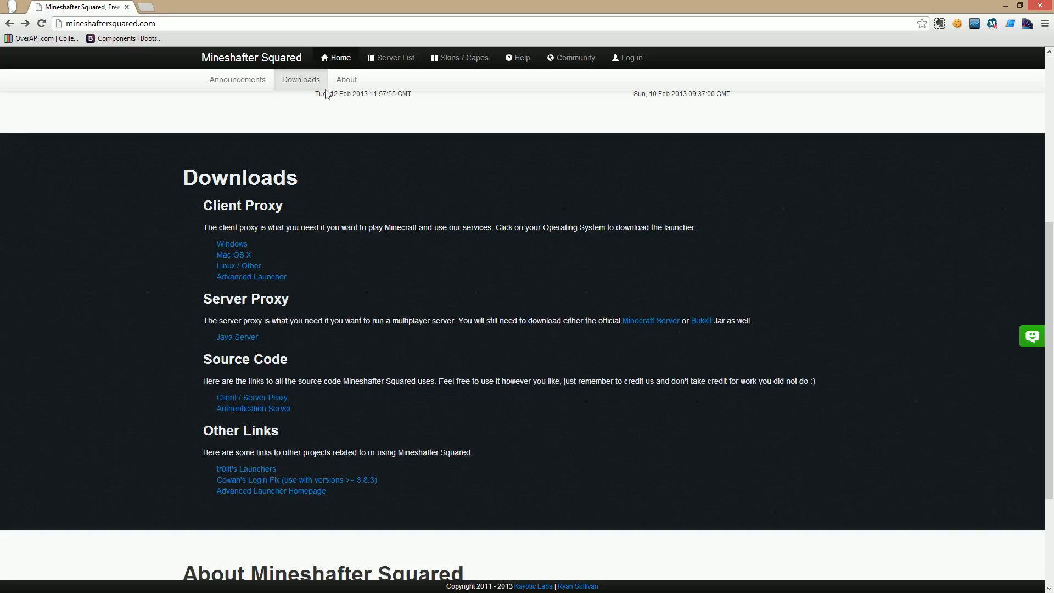
pyautogui.moveTo(459, 57)
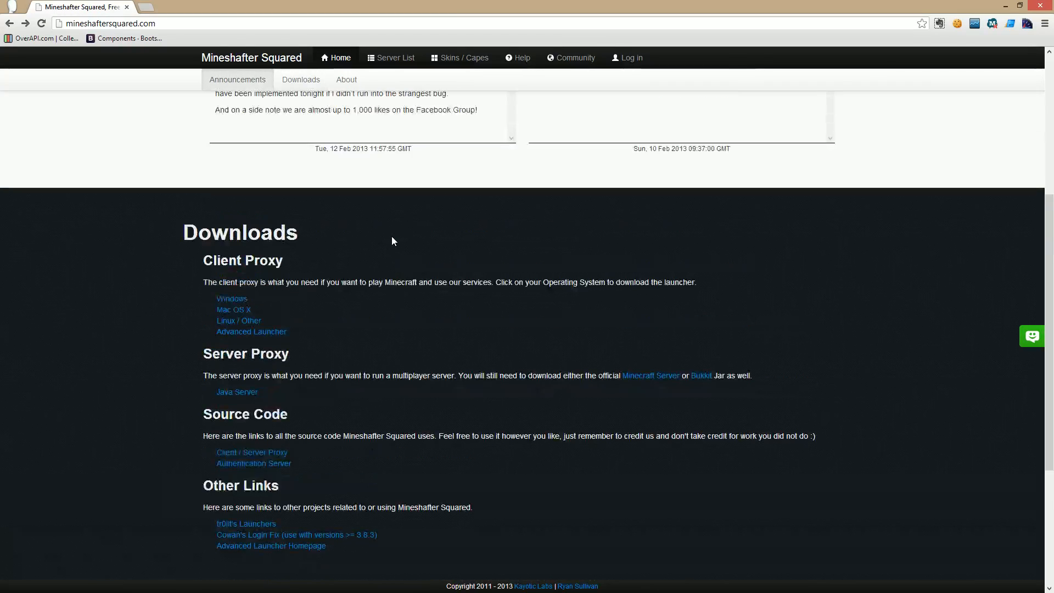
# Load the site from the local 'glados' address via the address bar.
pyautogui.scroll(-3)
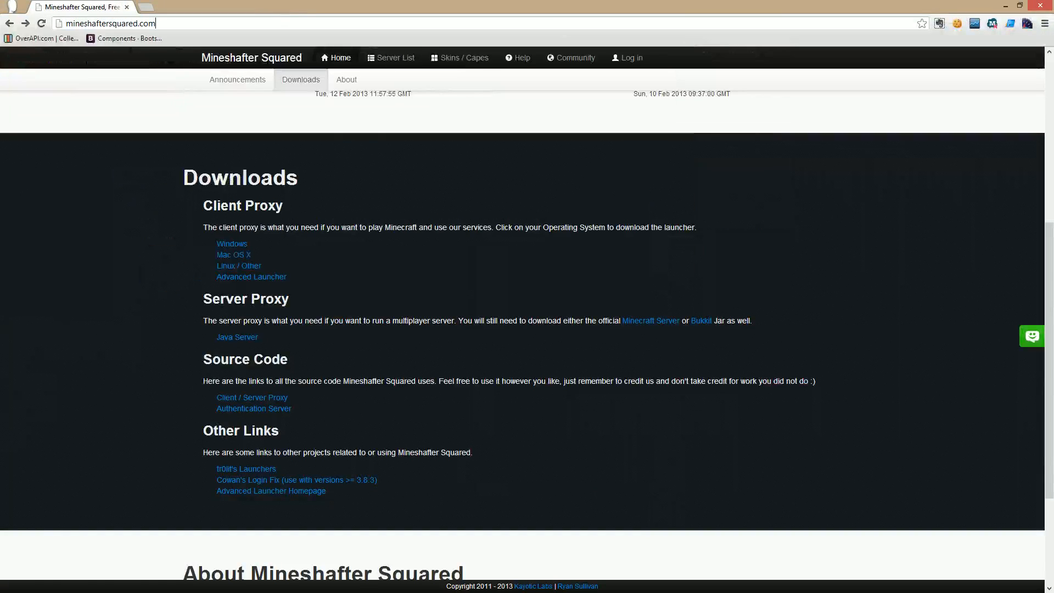
pyautogui.write('glados/')
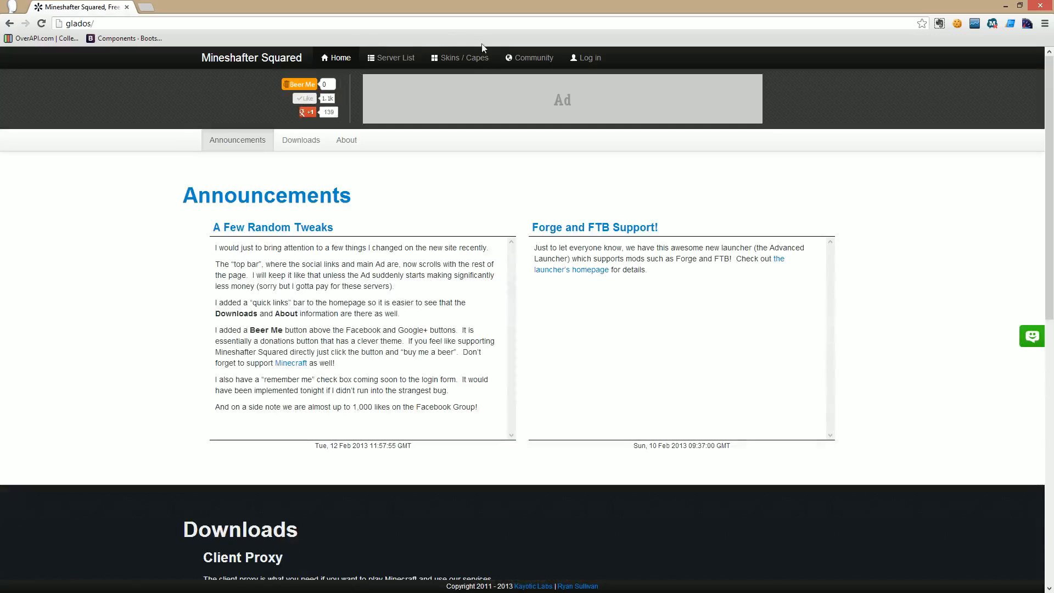
pyautogui.moveTo(534, 58)
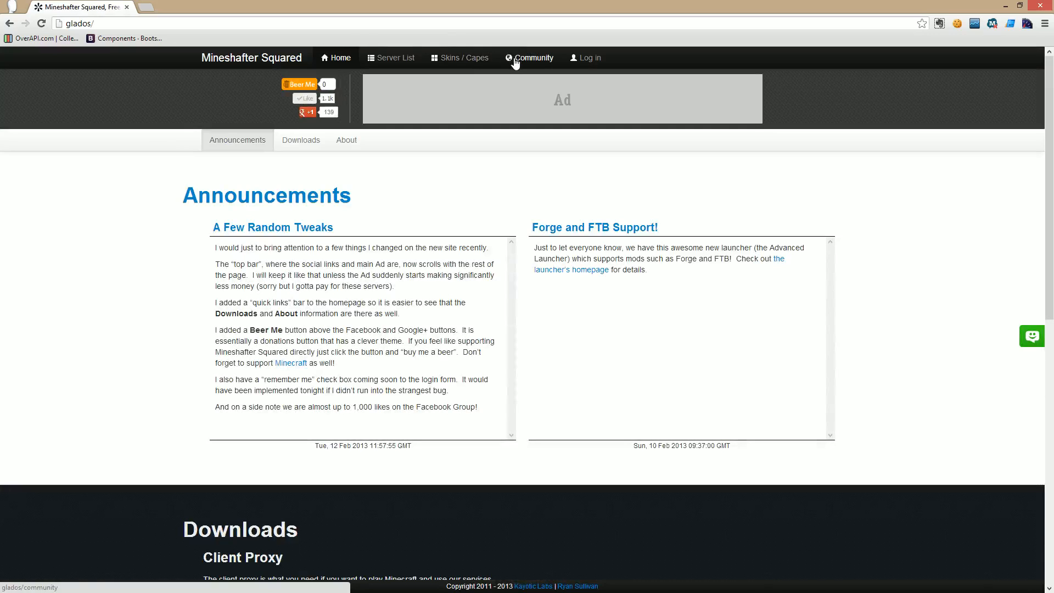
# Visit the Community page and focus the Create a Topic title field.
pyautogui.click(534, 58)
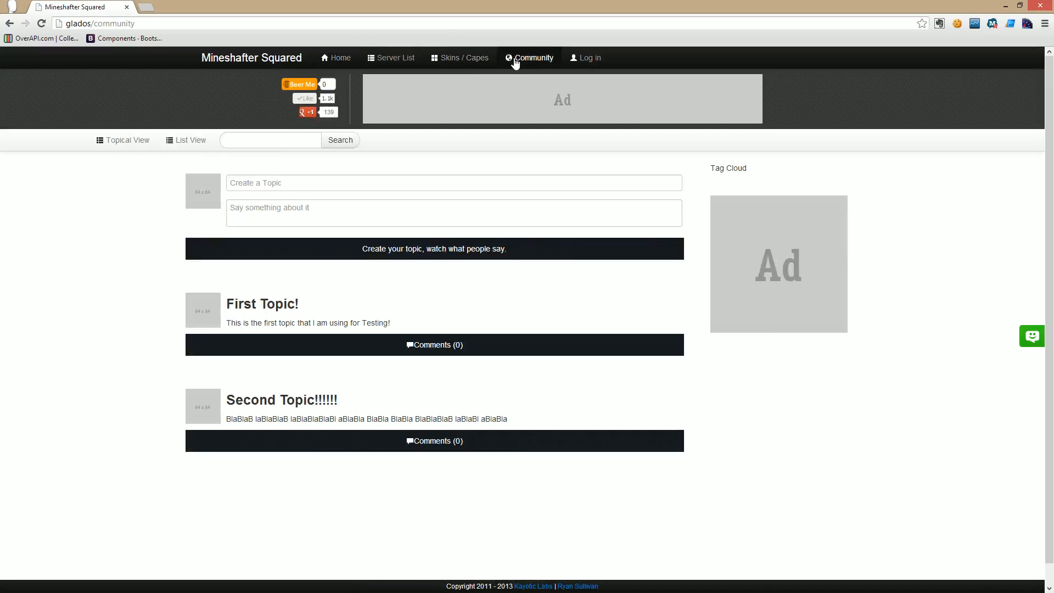
pyautogui.moveTo(430, 176)
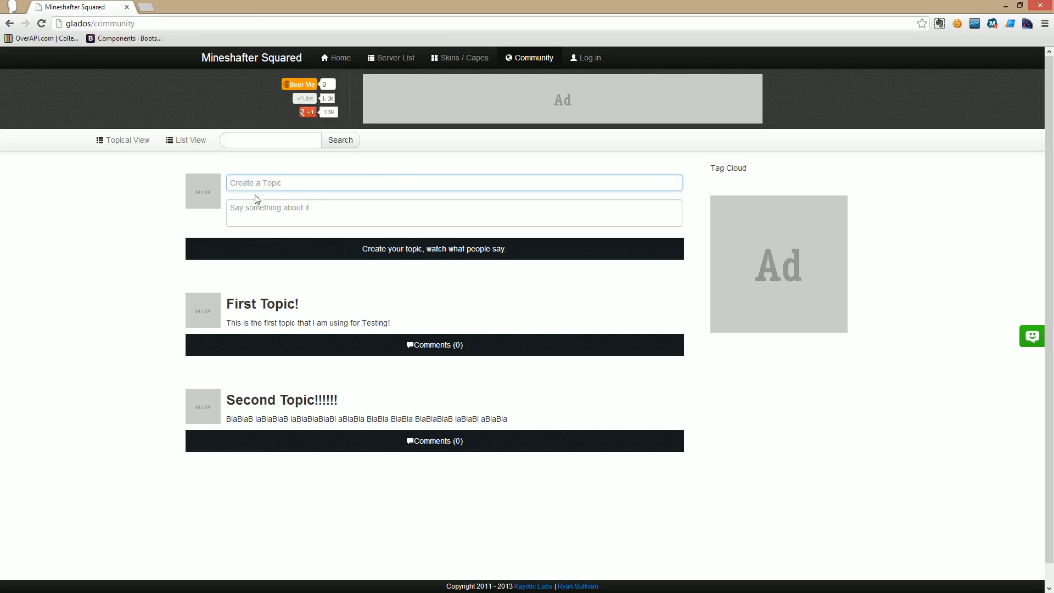
pyautogui.click(454, 212)
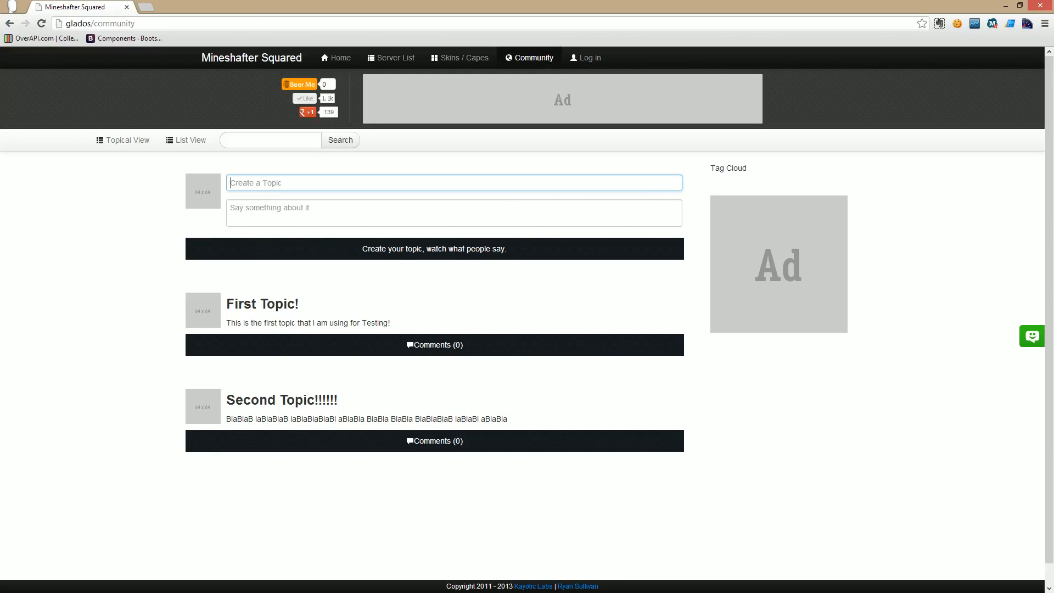
pyautogui.moveTo(211, 292)
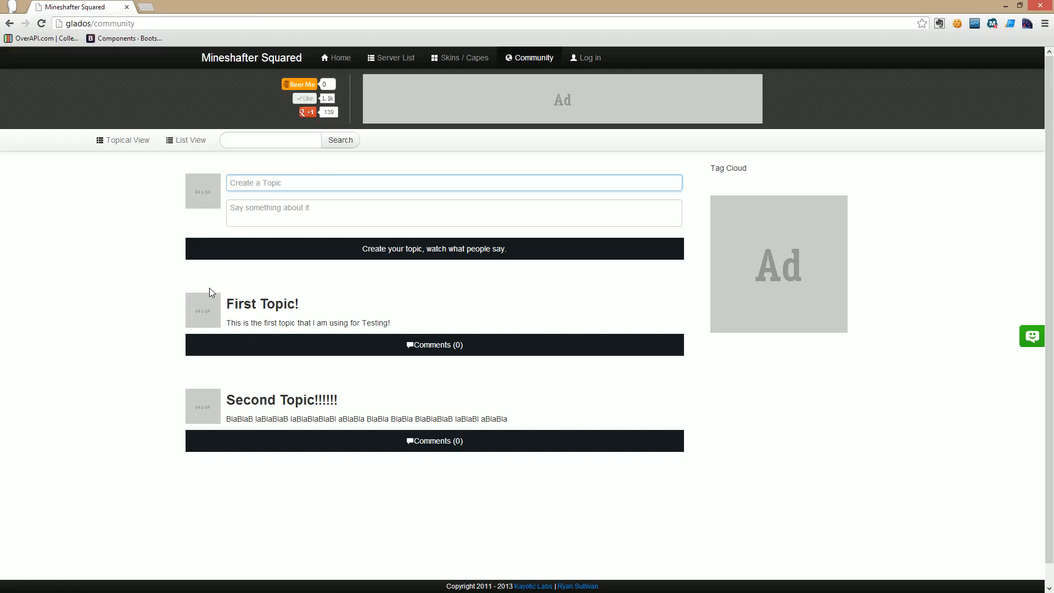
pyautogui.moveTo(226, 302)
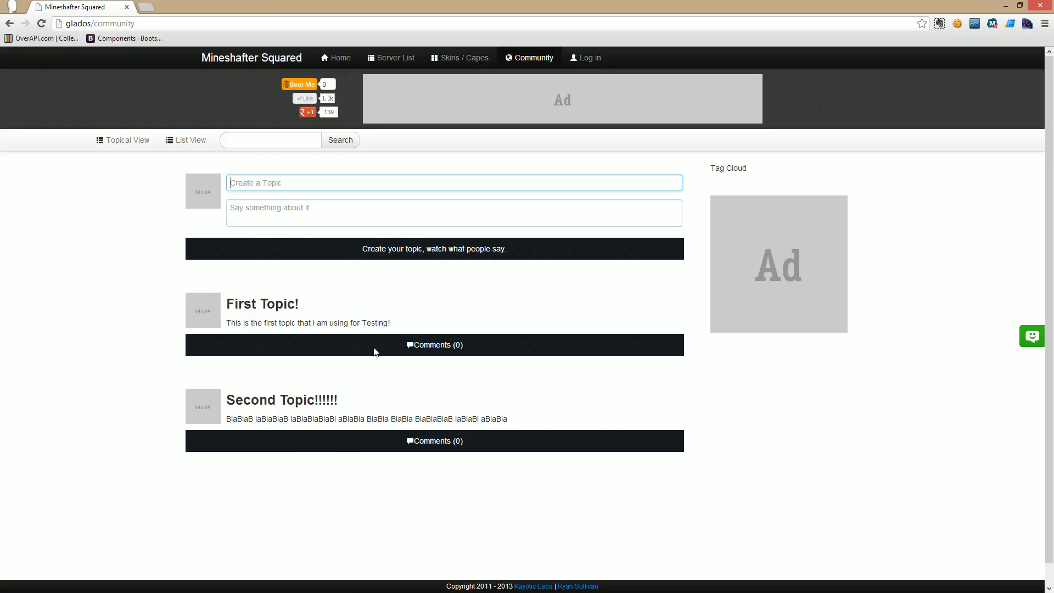
pyautogui.moveTo(435, 359)
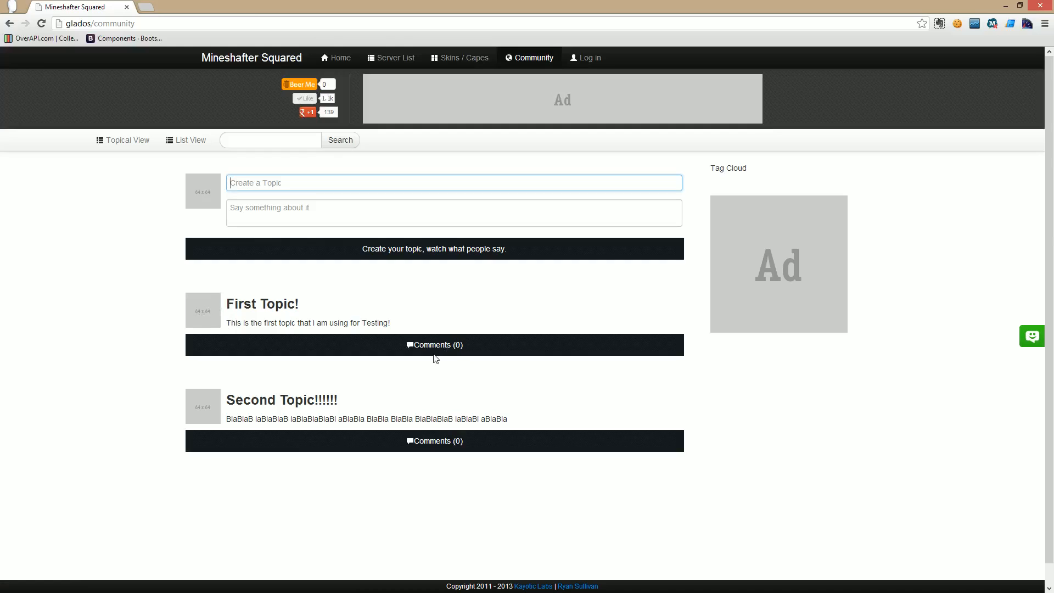
pyautogui.moveTo(435, 345)
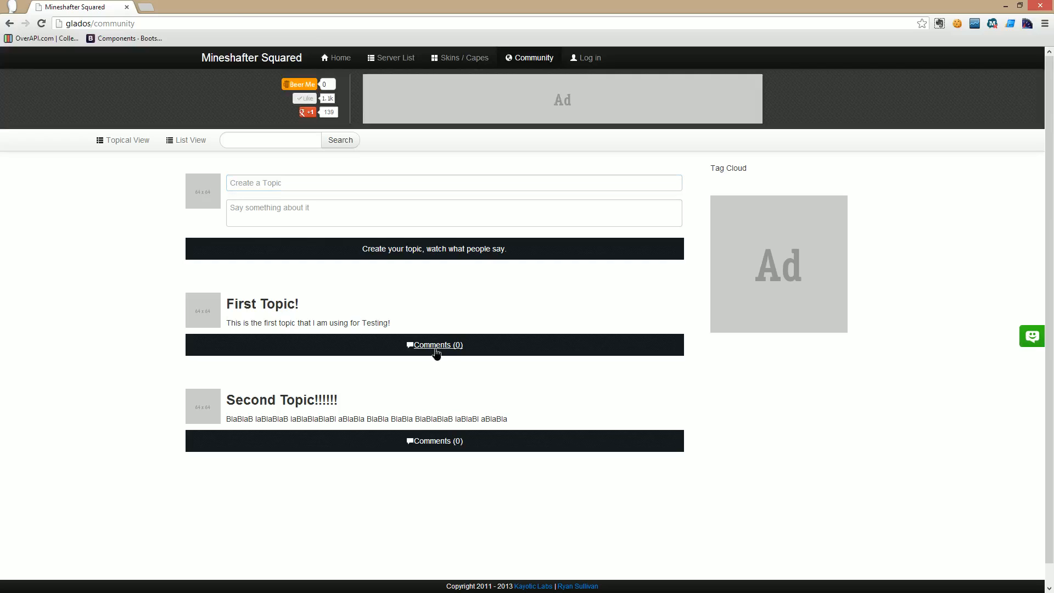
pyautogui.moveTo(414, 328)
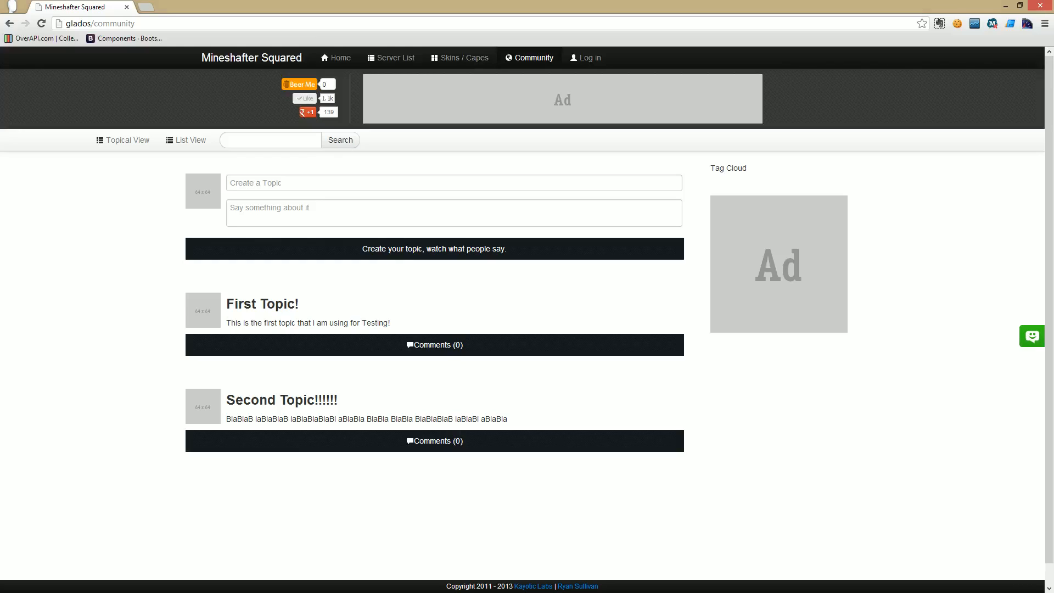
pyautogui.moveTo(163, 145)
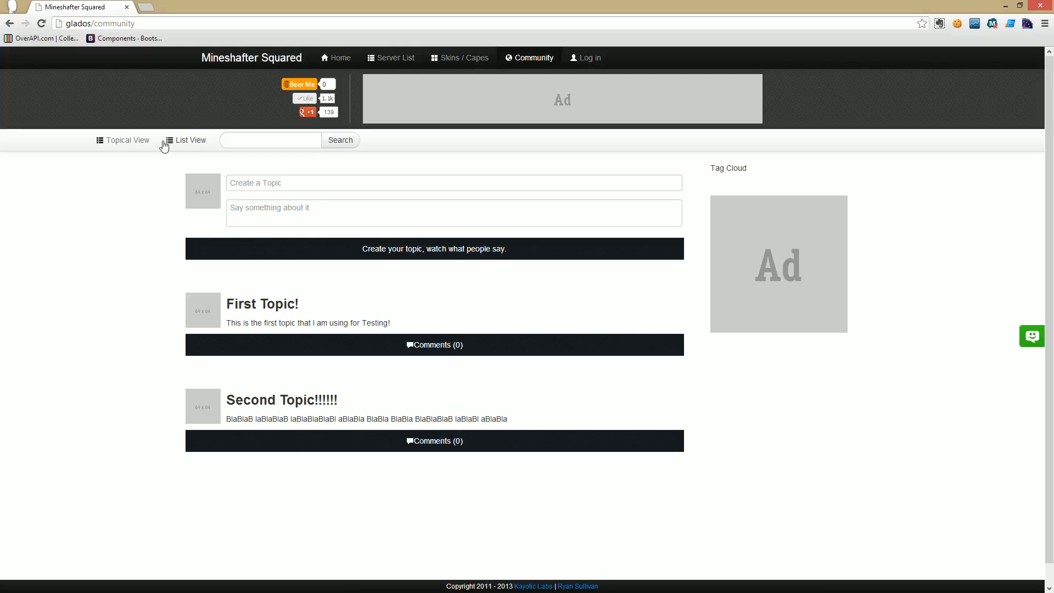
pyautogui.moveTo(330, 391)
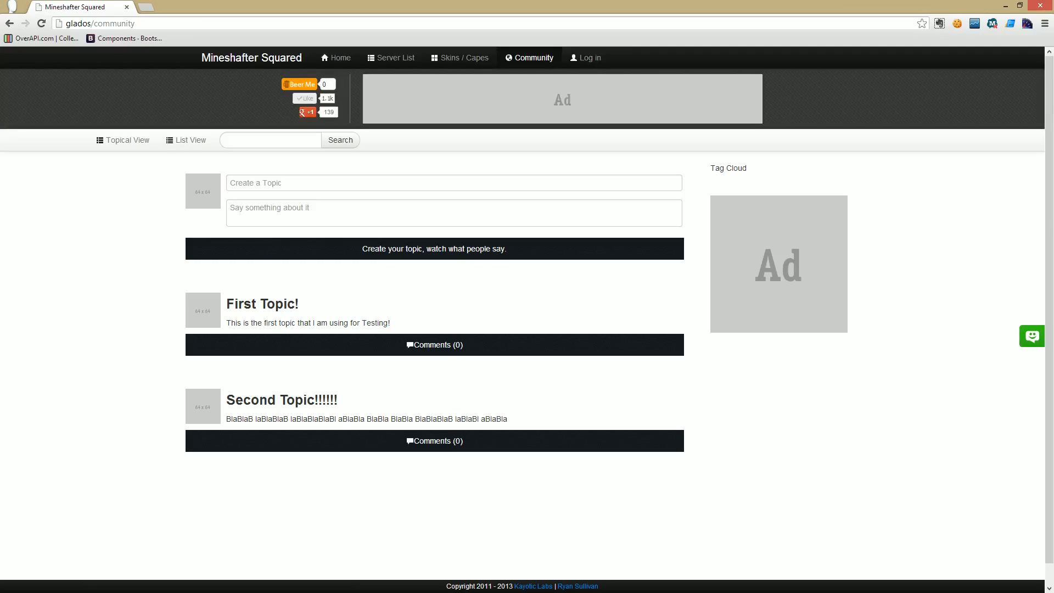
pyautogui.doubleClick(262, 302)
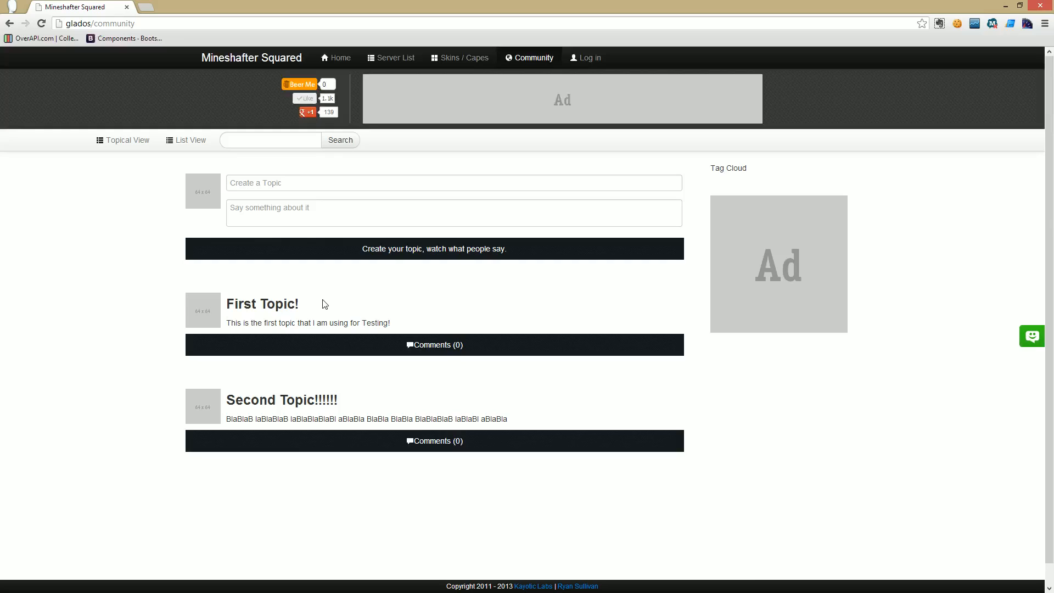
pyautogui.moveTo(361, 261)
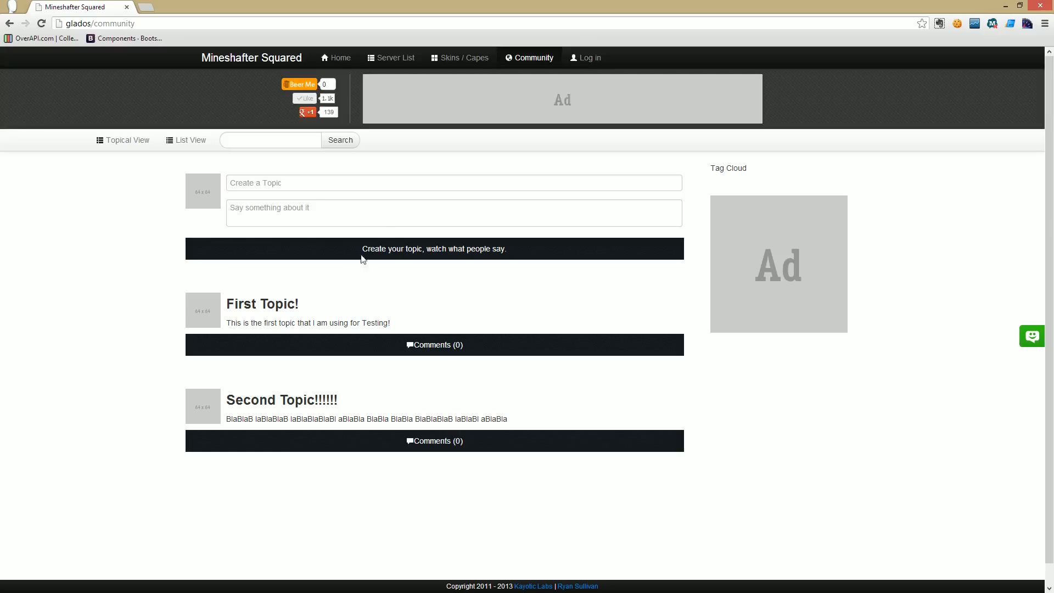
pyautogui.moveTo(462, 57)
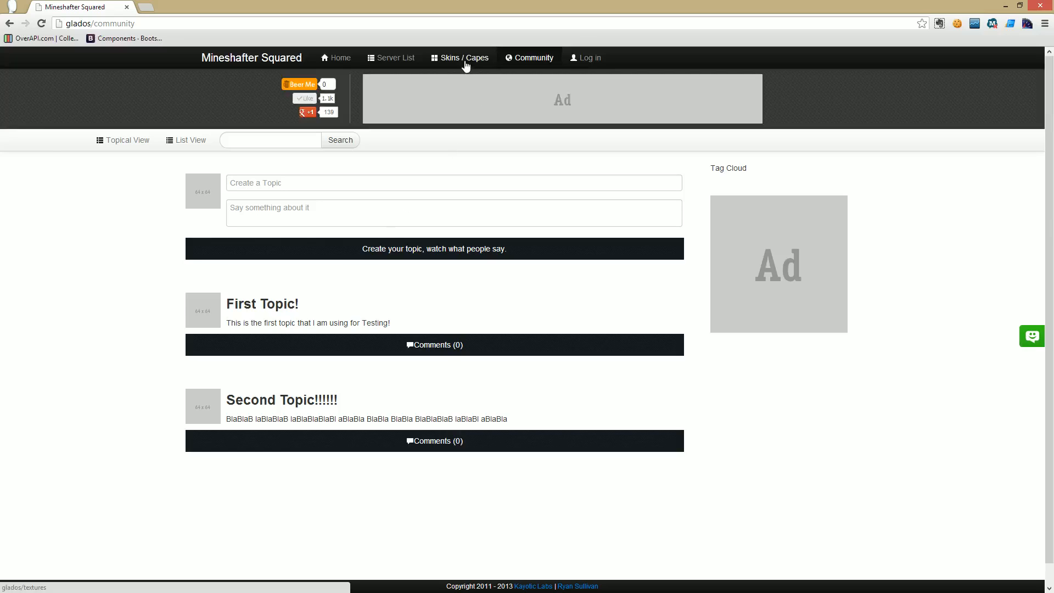
# Check the glados Server List, then navigate to the live mineshaftersquared.com homepage.
pyautogui.click(389, 57)
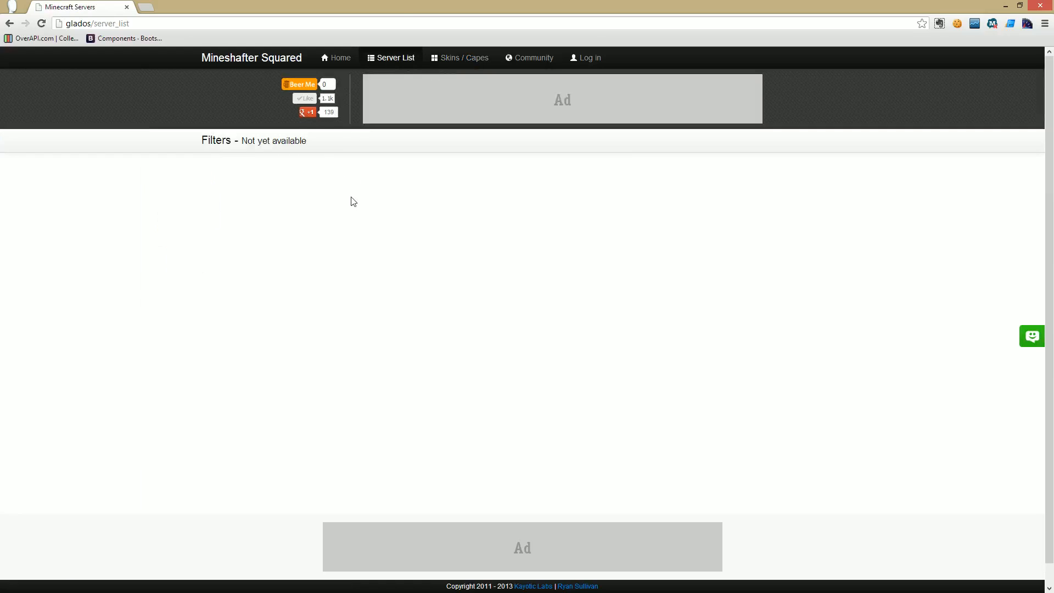
pyautogui.click(94, 23)
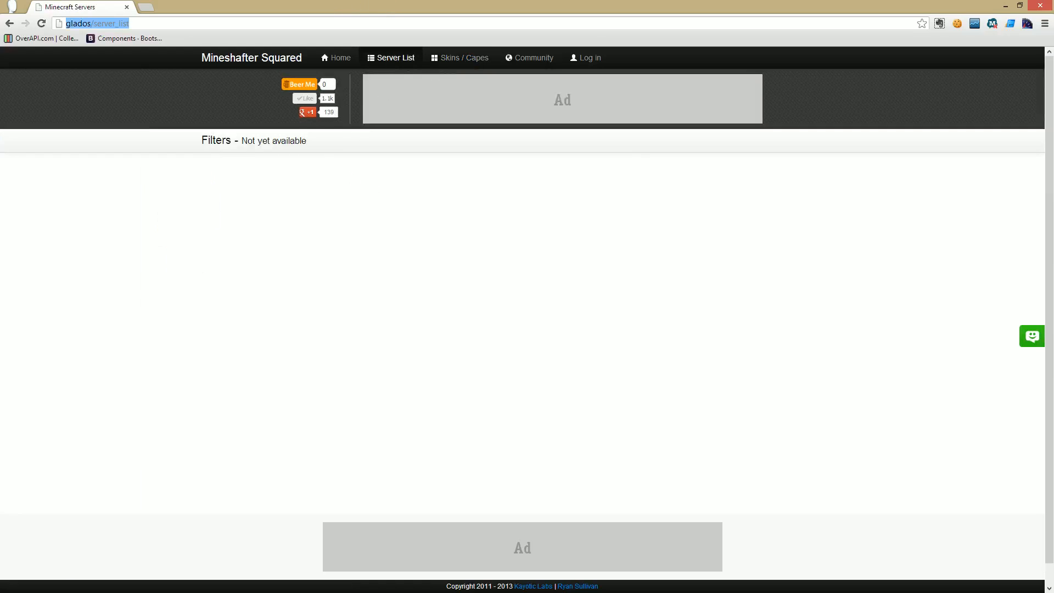
pyautogui.click(336, 57)
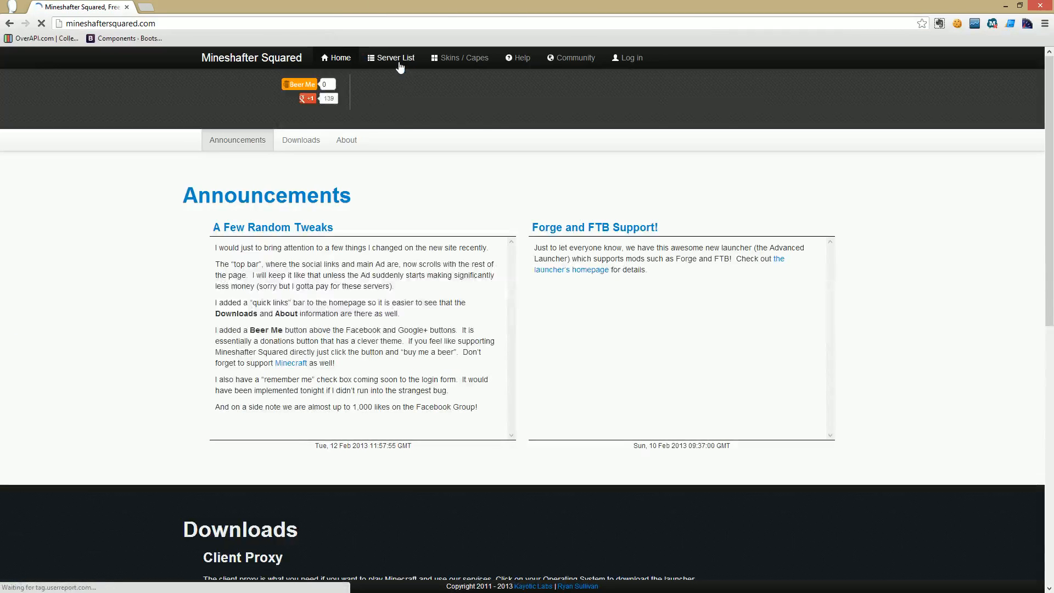
# From the live Server List, view the KayotiCraft server's info, plugins and online players.
pyautogui.click(396, 57)
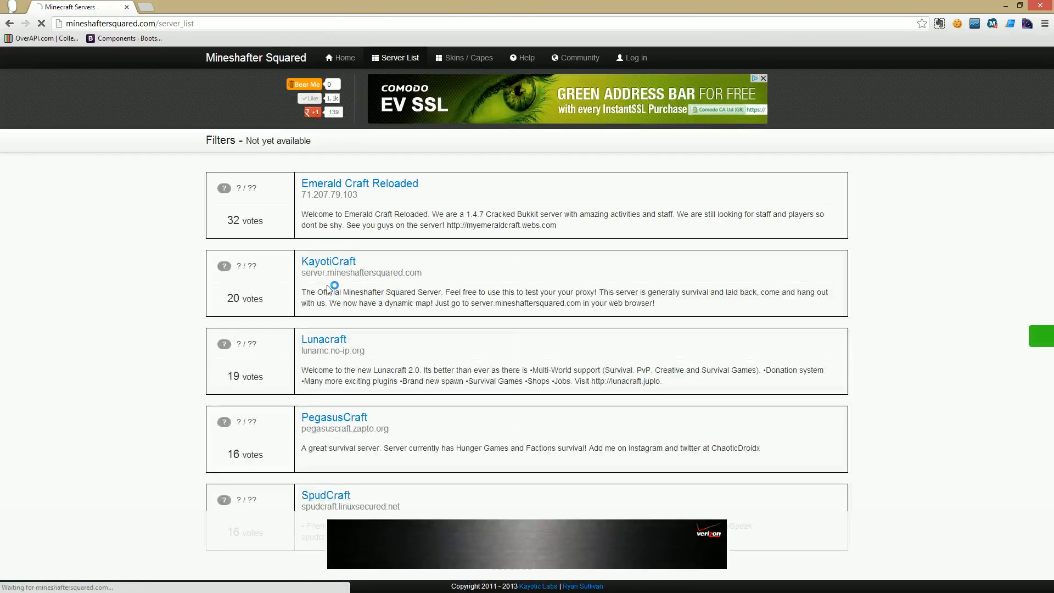
pyautogui.click(329, 262)
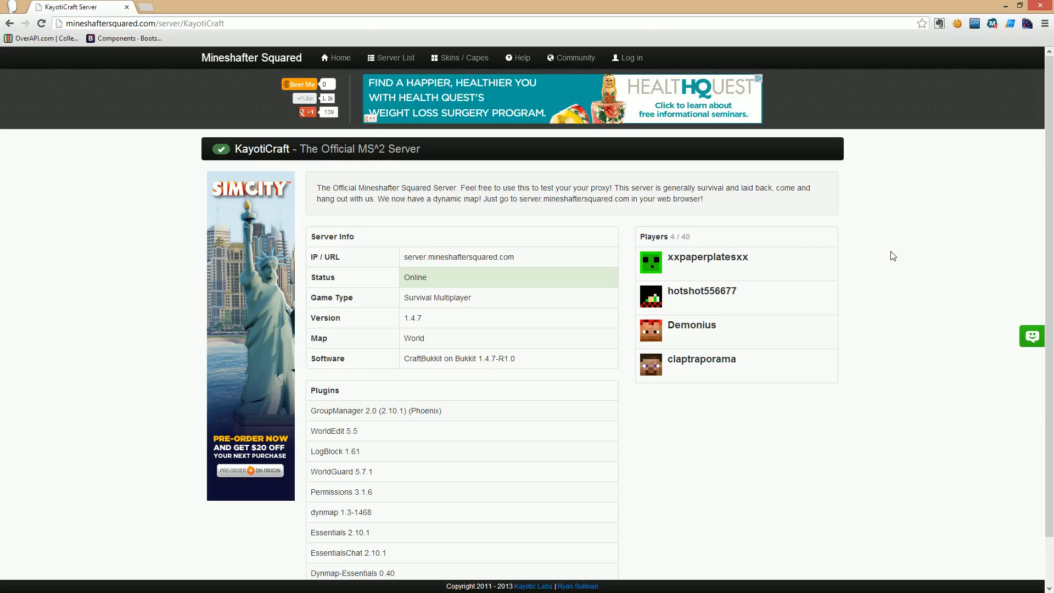
# Return to the live homepage via the Home navigation link.
pyautogui.click(339, 57)
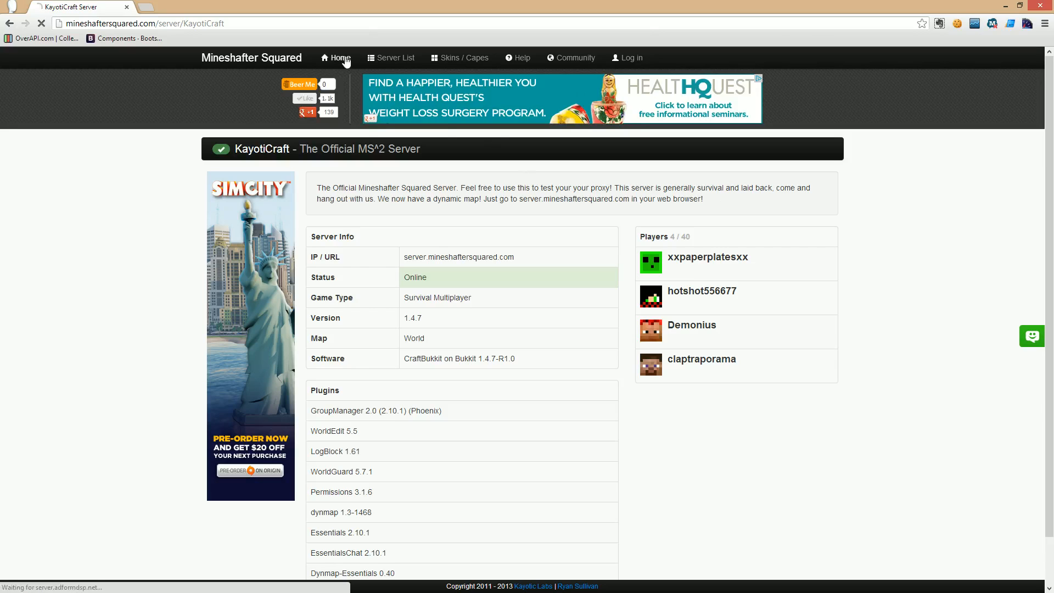
pyautogui.click(339, 57)
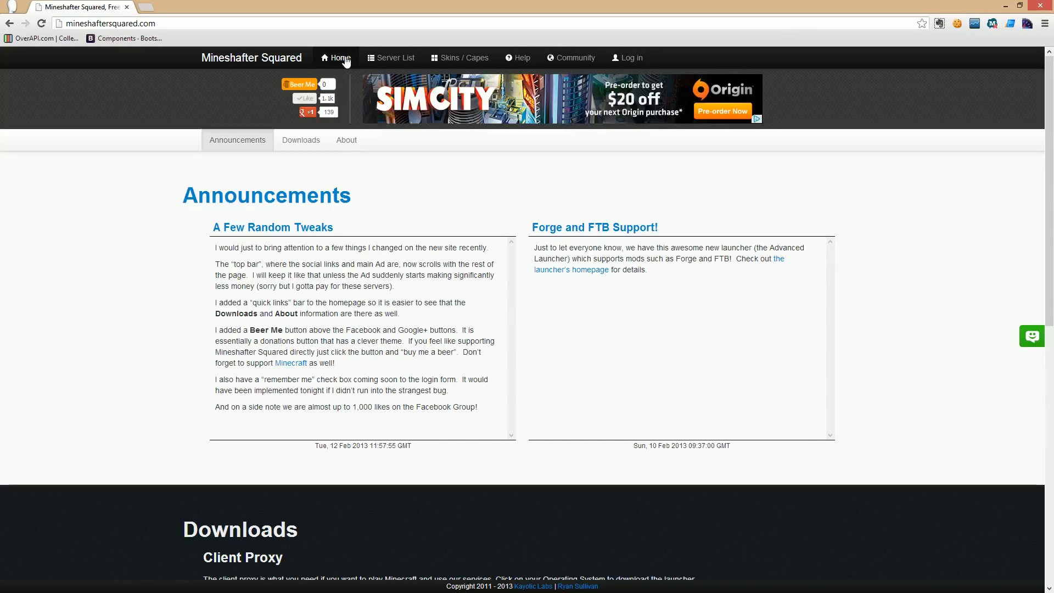
pyautogui.scroll(-3)
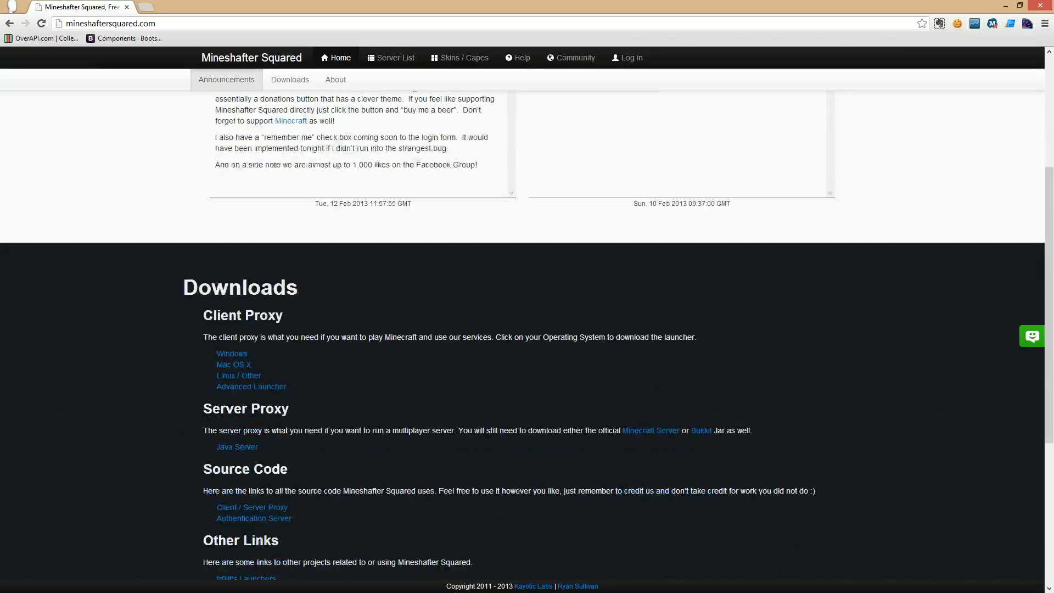
pyautogui.scroll(-3)
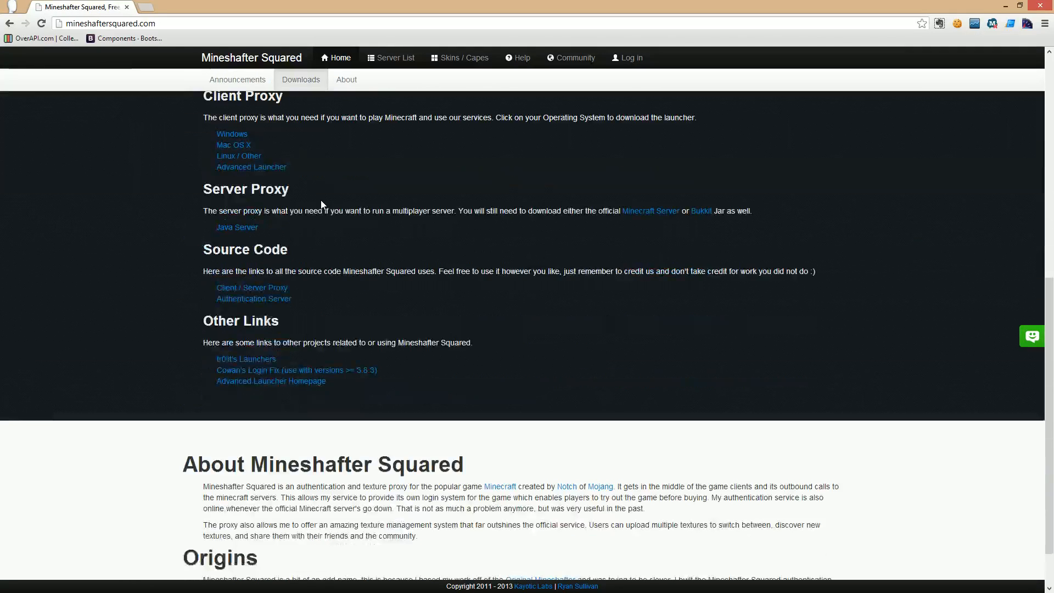
pyautogui.scroll(3)
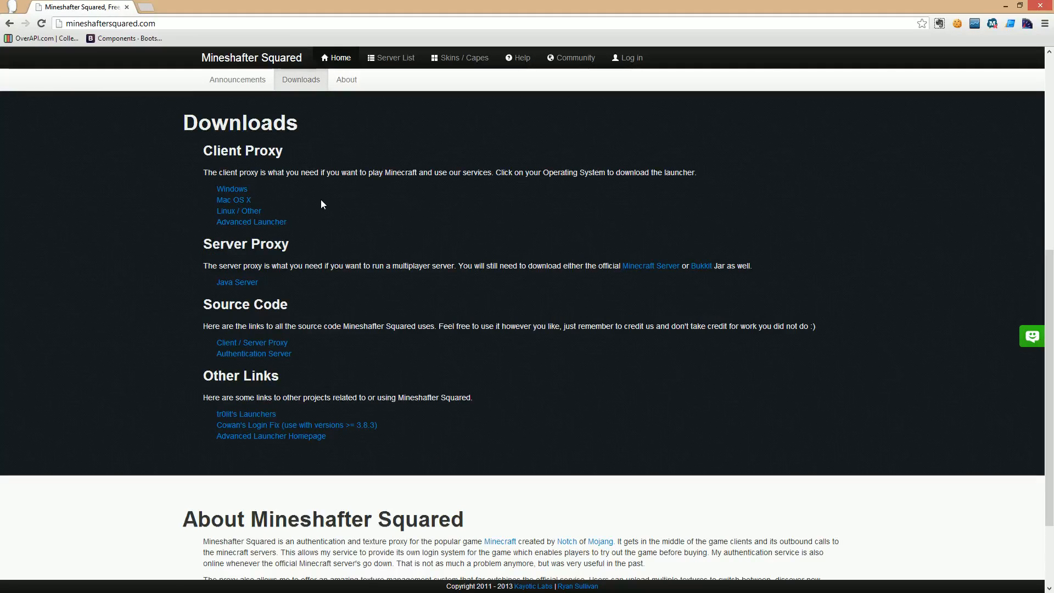
pyautogui.click(237, 79)
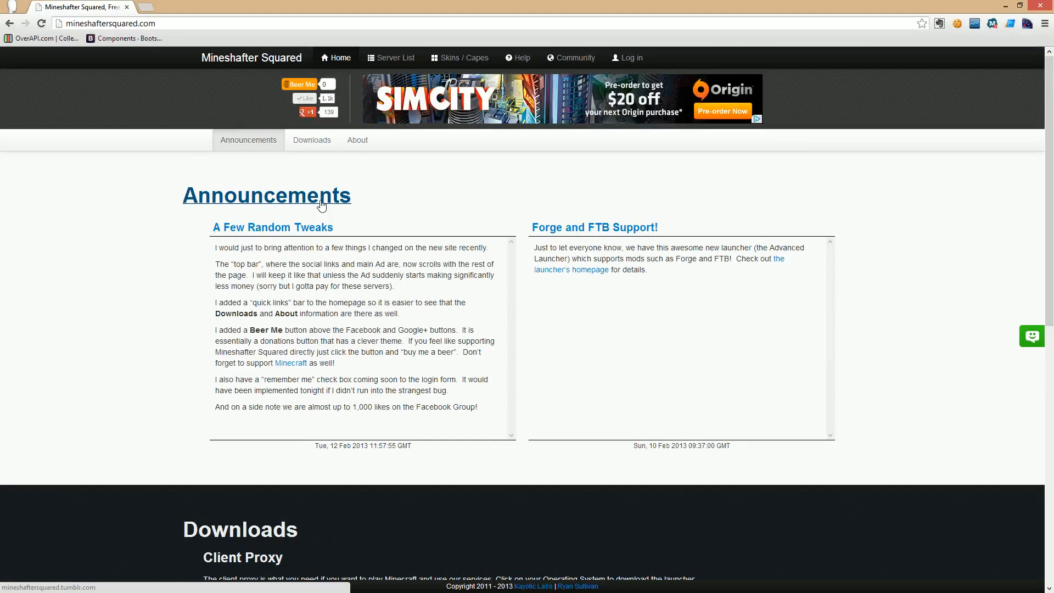
pyautogui.moveTo(425, 166)
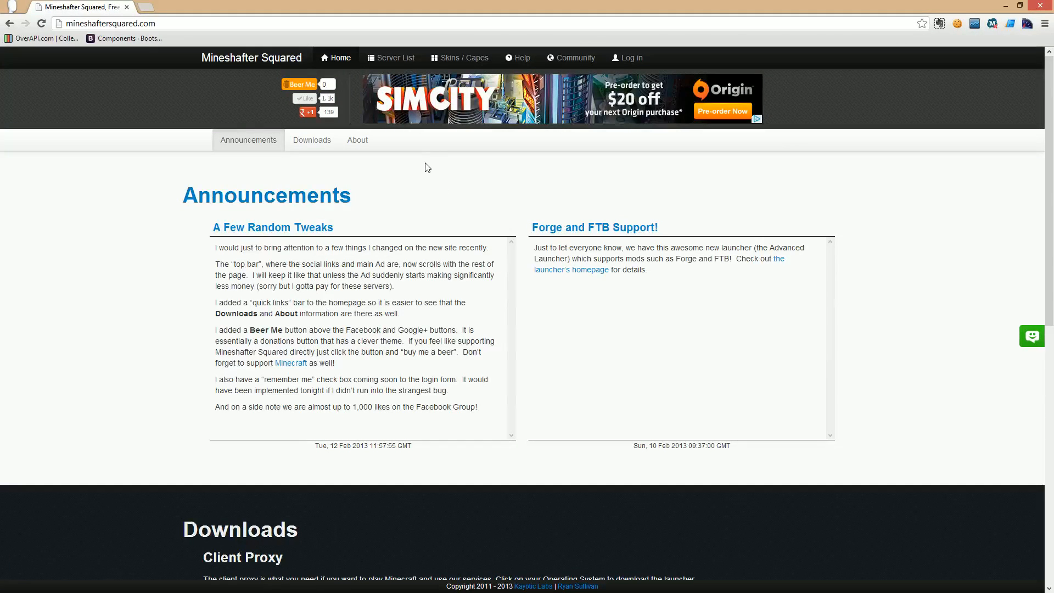
pyautogui.moveTo(433, 176)
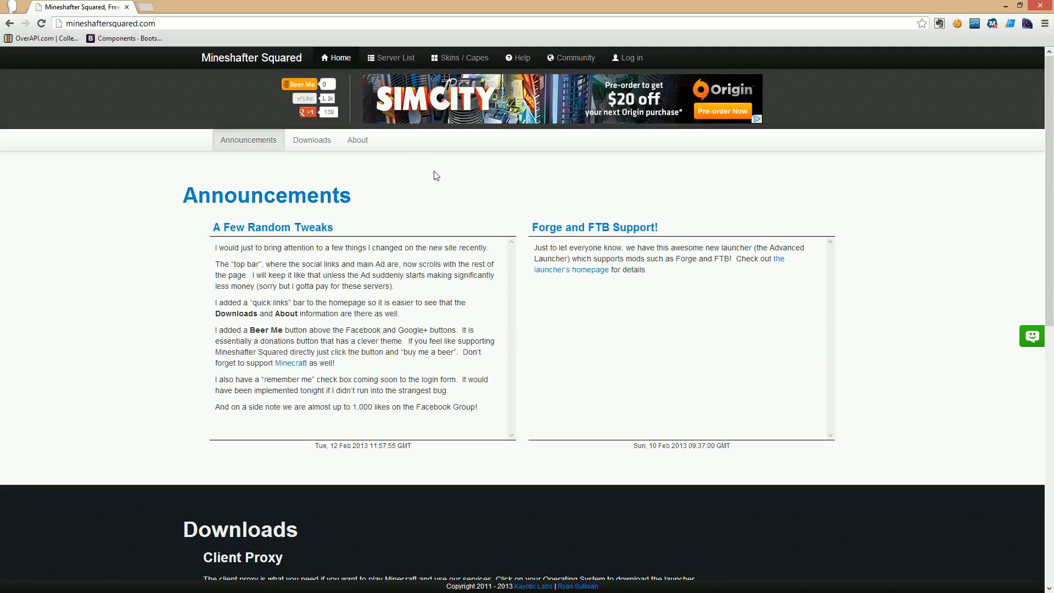
pyautogui.moveTo(435, 168)
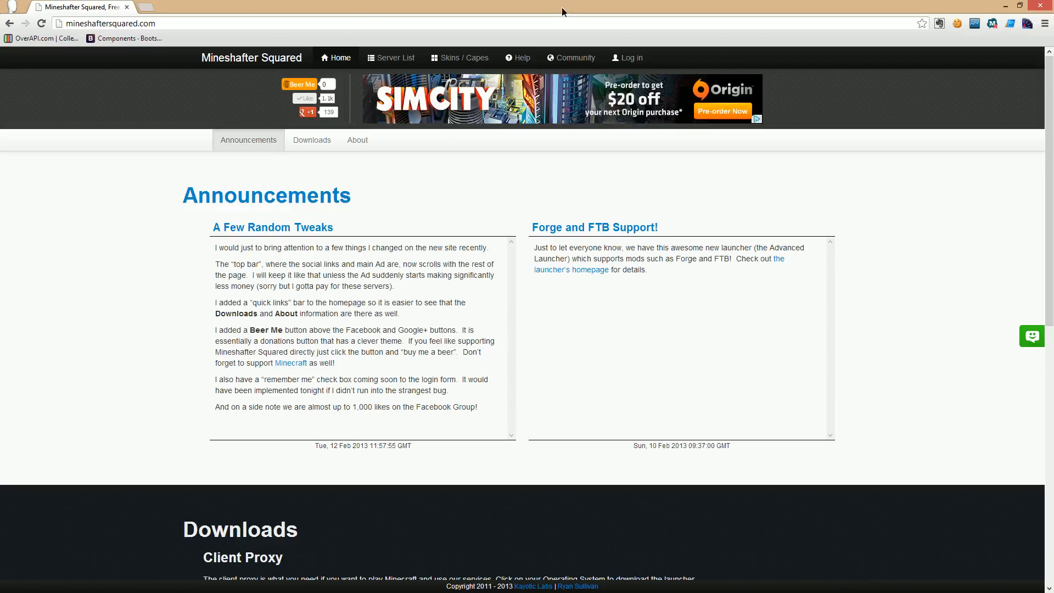
# Restore the Chrome window down from maximised via the title bar.
pyautogui.click(1019, 7)
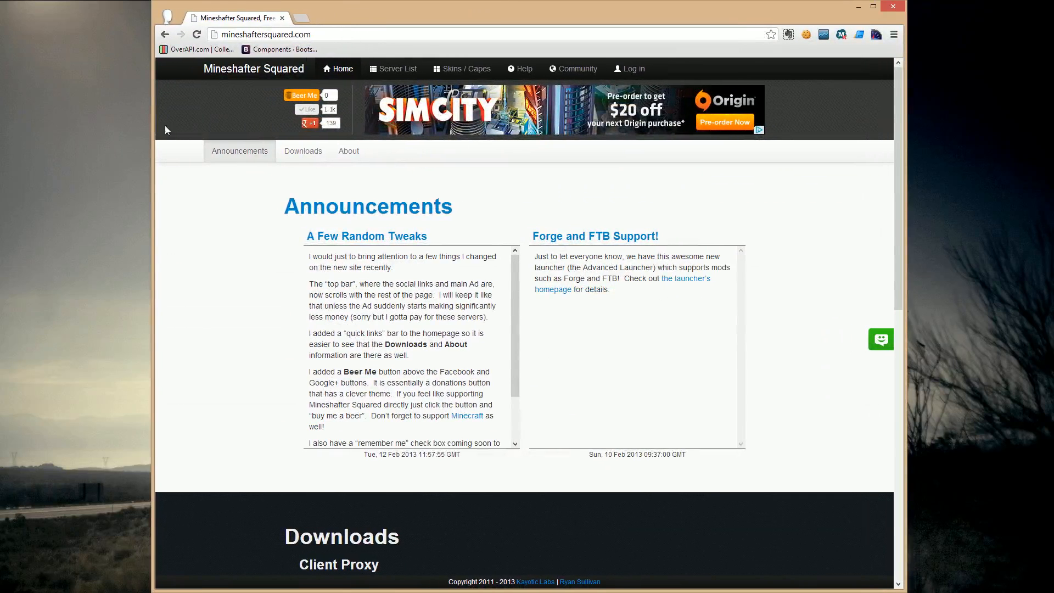
pyautogui.moveTo(174, 201)
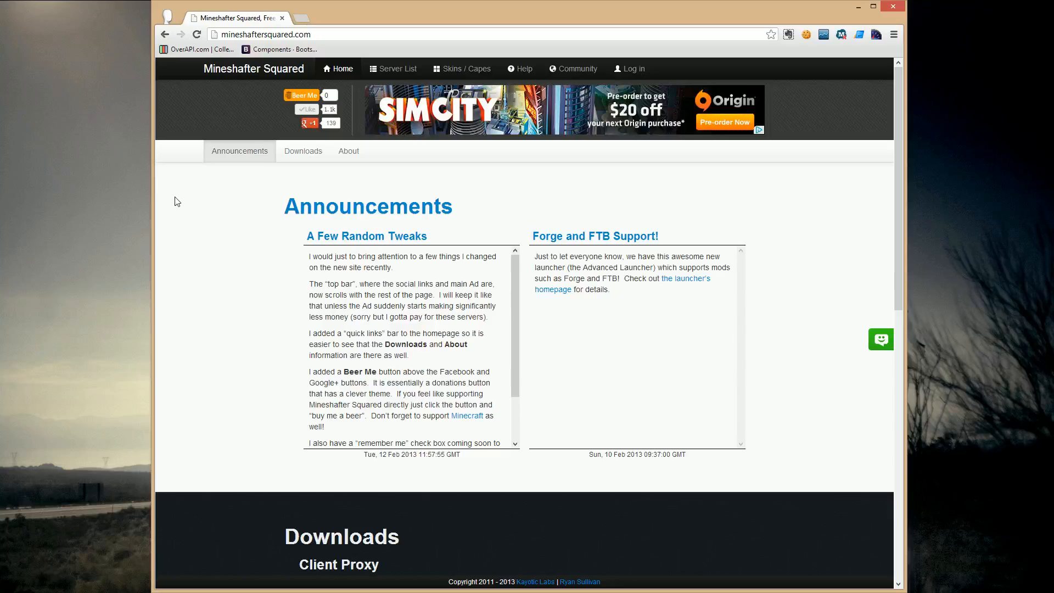